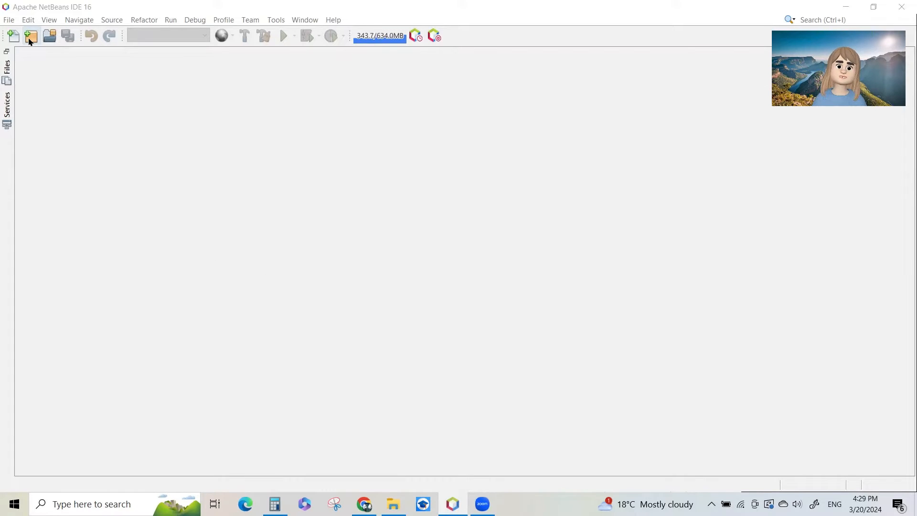
Create a new Java Application project named Family with a family.Family main class.
left_click(31, 37)
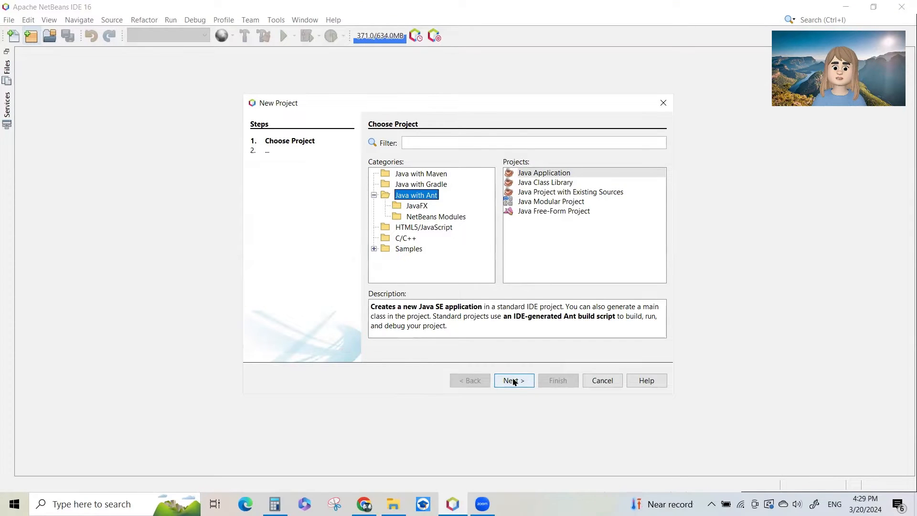
left_click(513, 381)
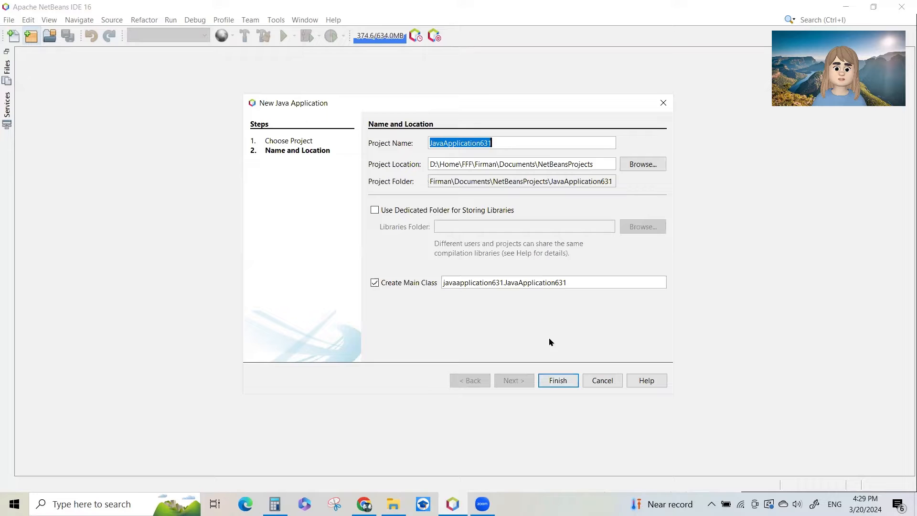
type("Family")
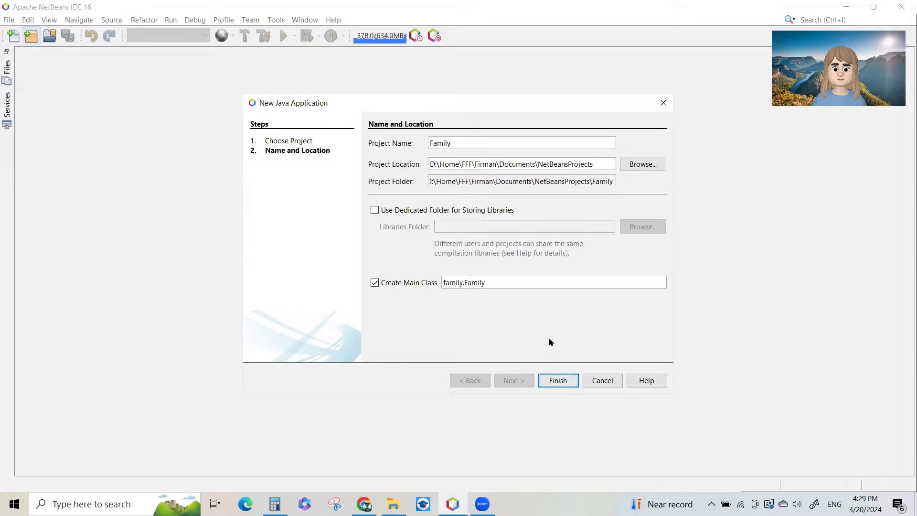
left_click(557, 380)
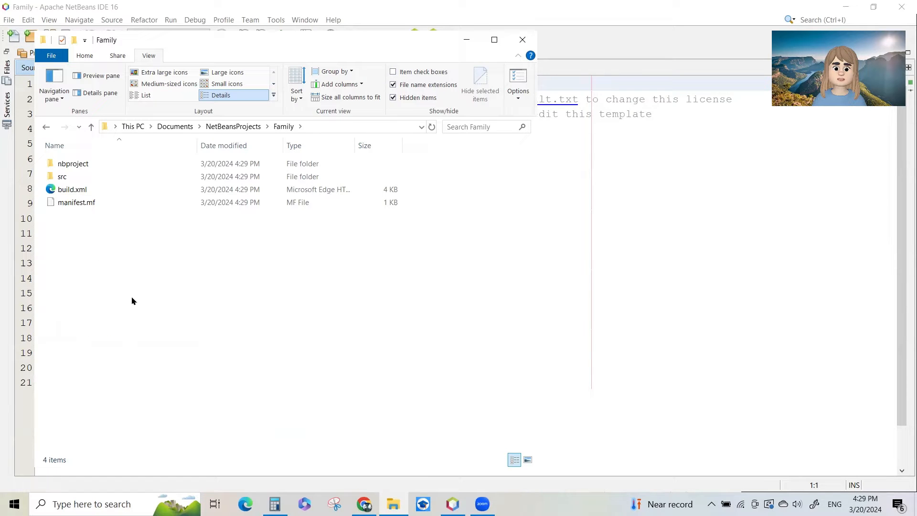
mouse_move(206, 321)
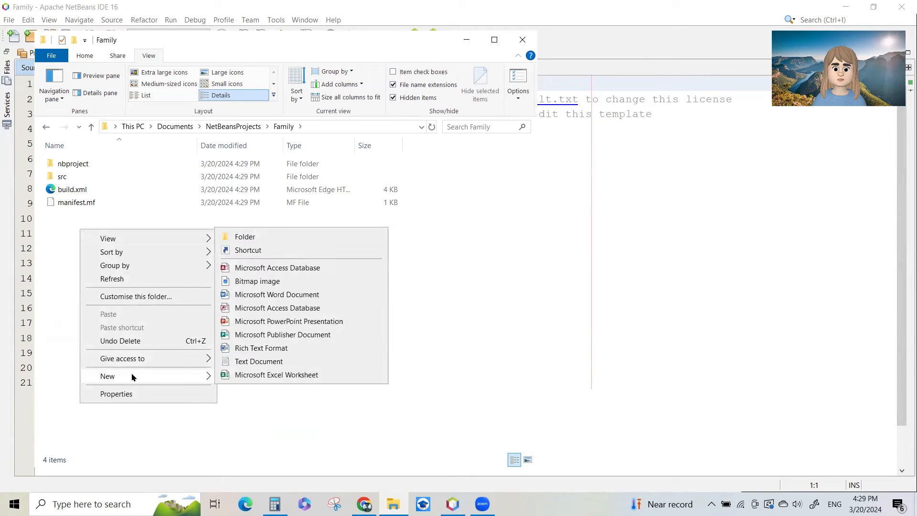
mouse_move(259, 361)
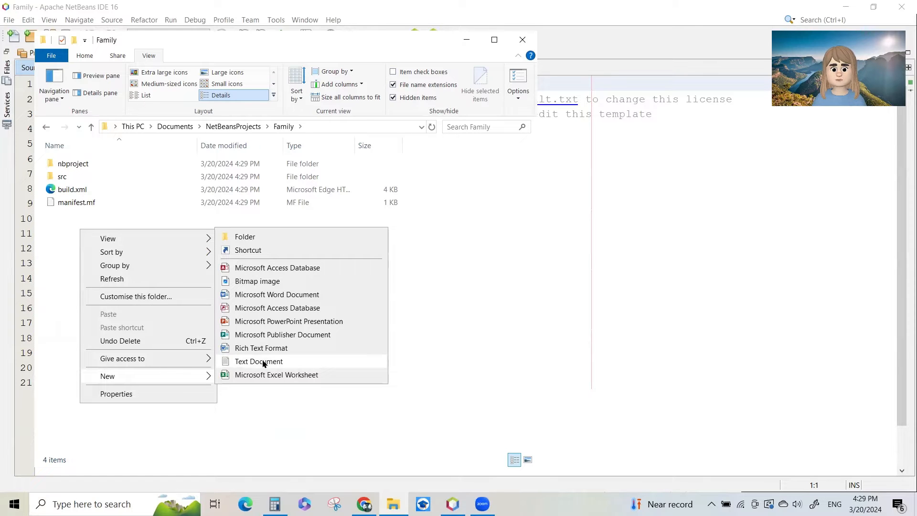
mouse_move(204, 376)
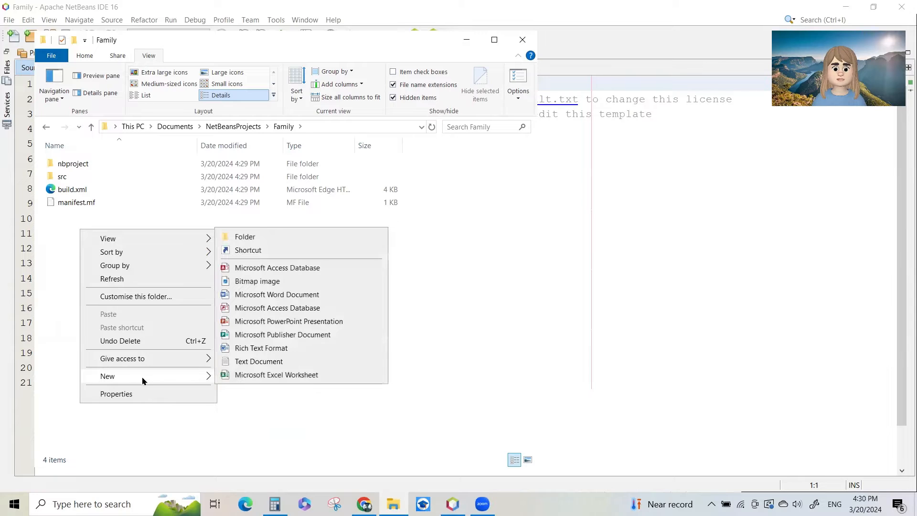
Add an empty FamilyData.txt to the Family folder and show it in Notepad beside the IDE.
left_click(259, 361)
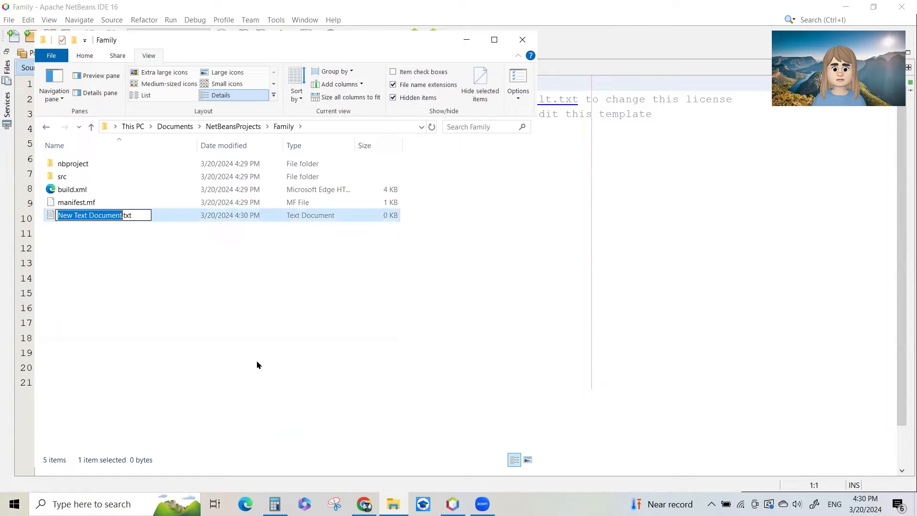
type("FamilyData.txt")
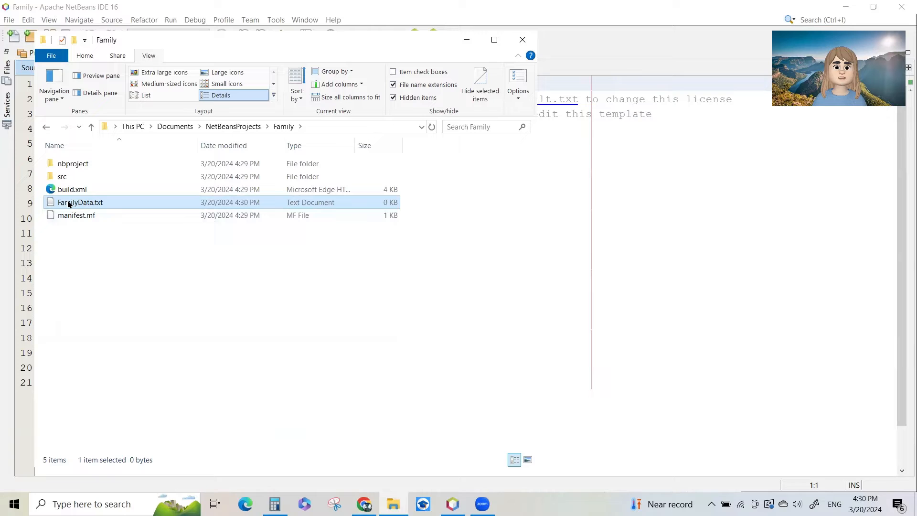
double_click(80, 201)
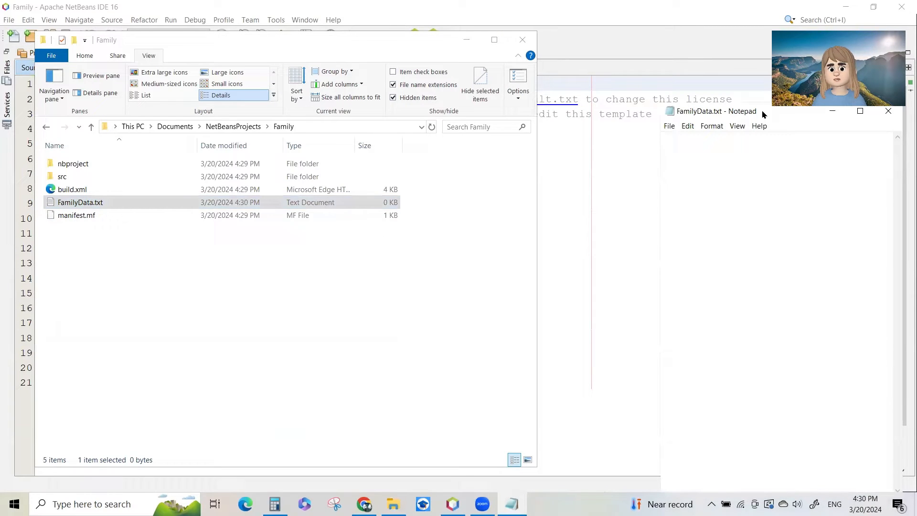
left_click_drag(716, 110, 583, 141)
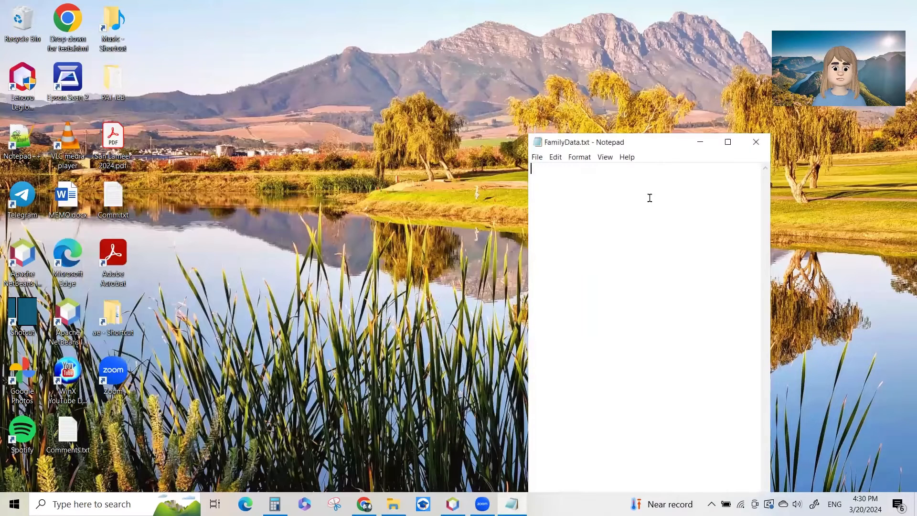
Enter the first record Joseph#Grandpa#12/12/1930.
type("Joseph")
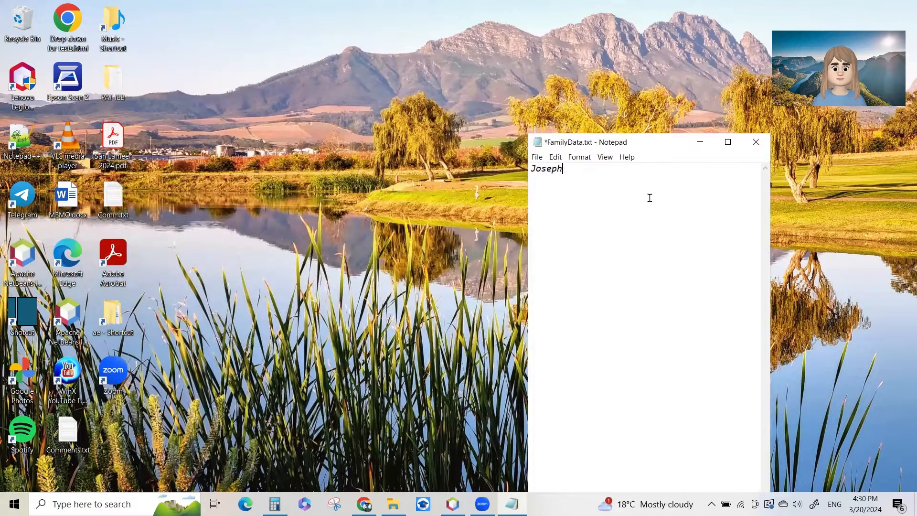
type("#")
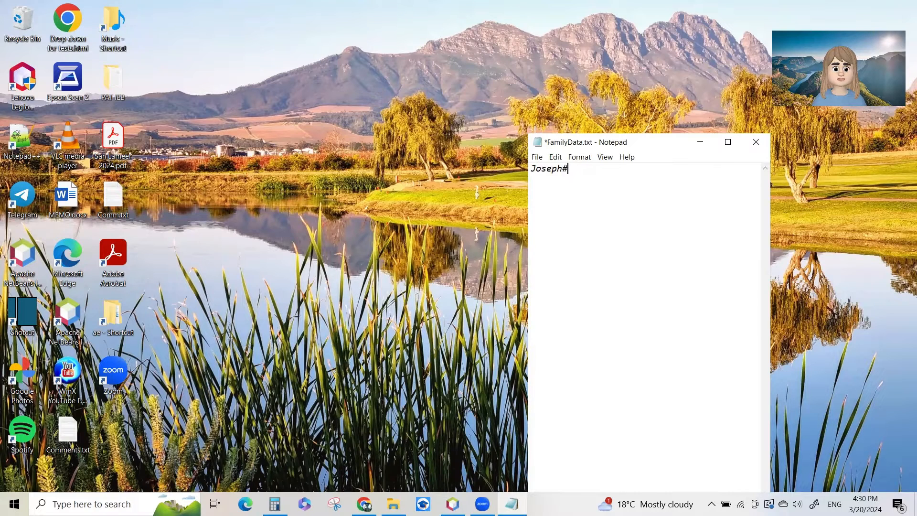
type("Grandpa")
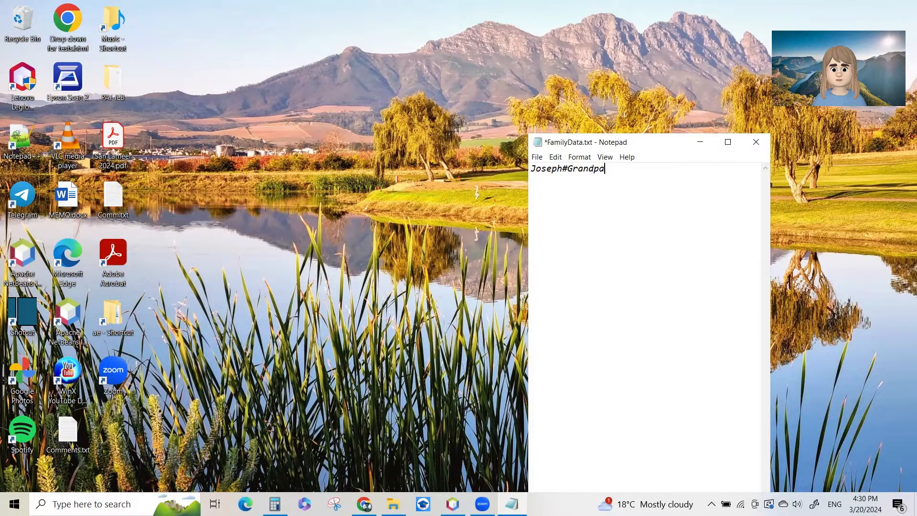
type("#")
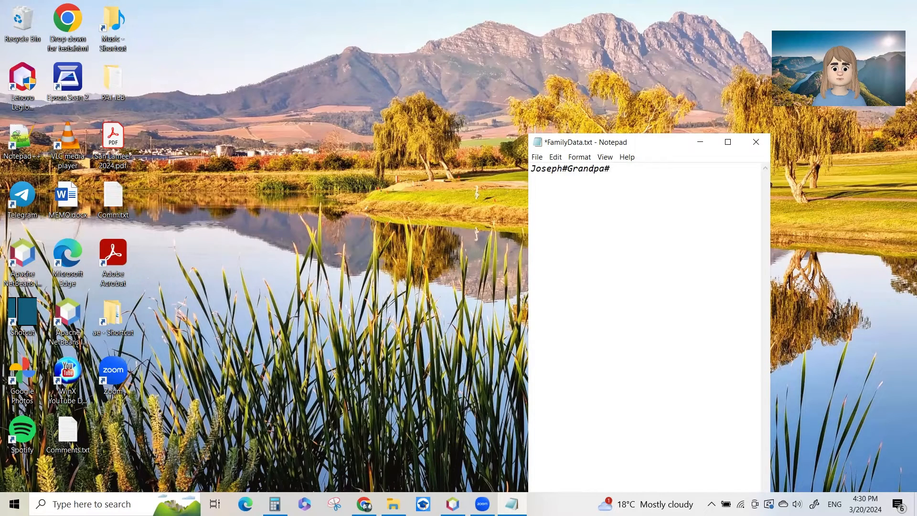
type("12/")
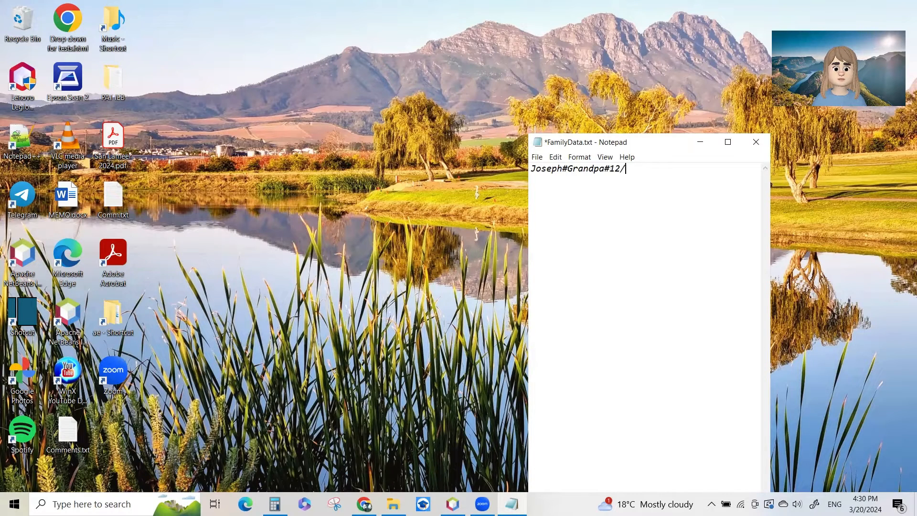
type("12/")
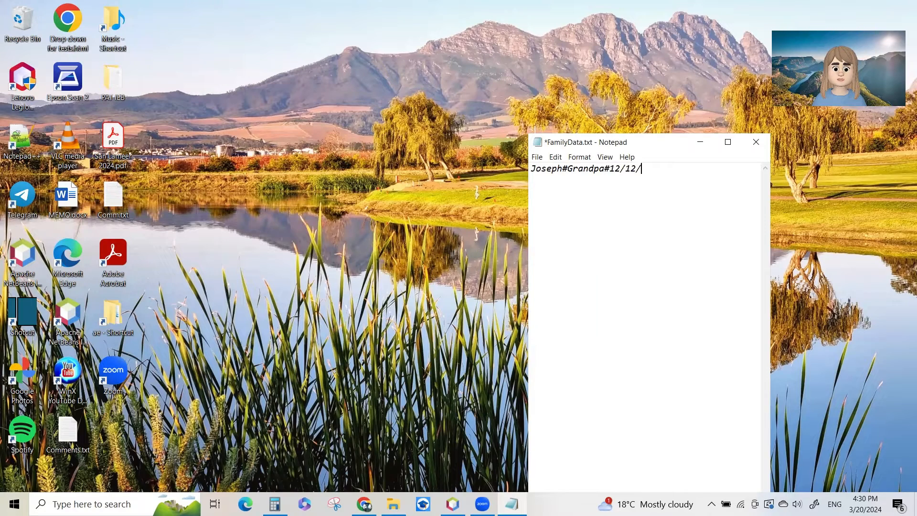
type("1")
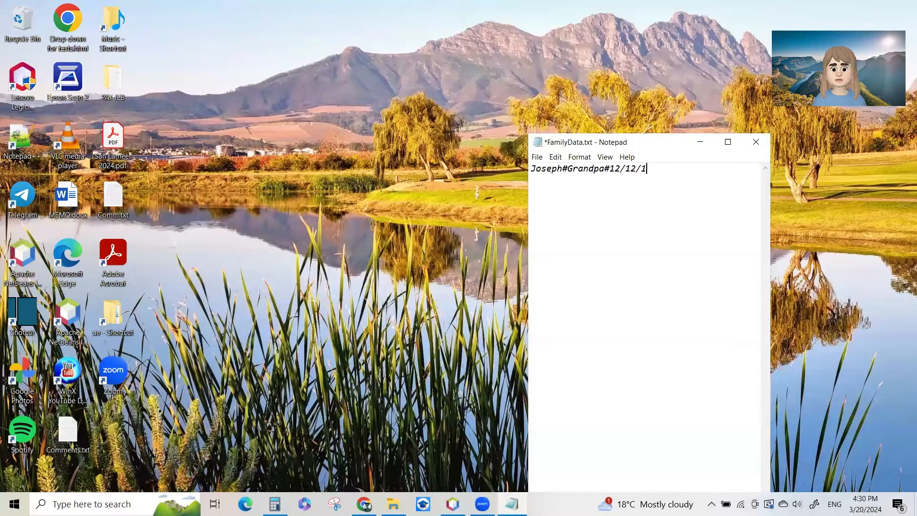
type("930")
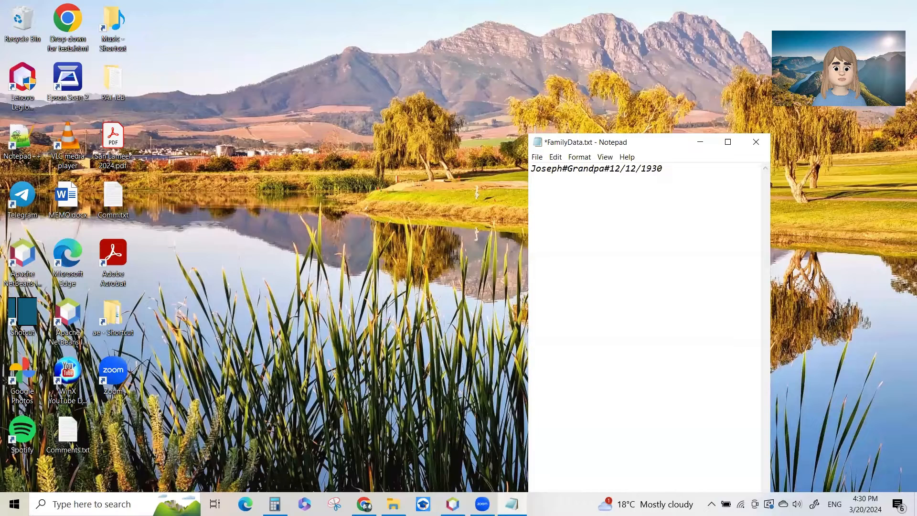
type("Suzan")
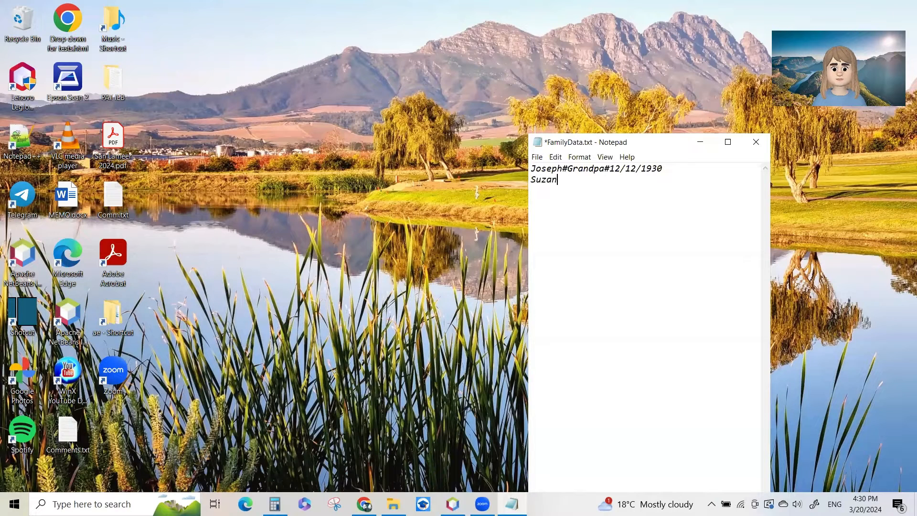
type("ne#Gran")
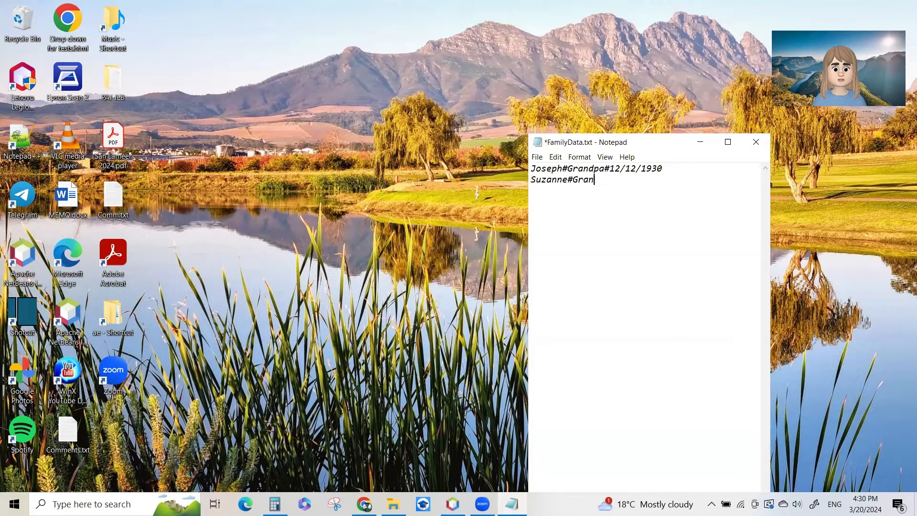
type("dma#")
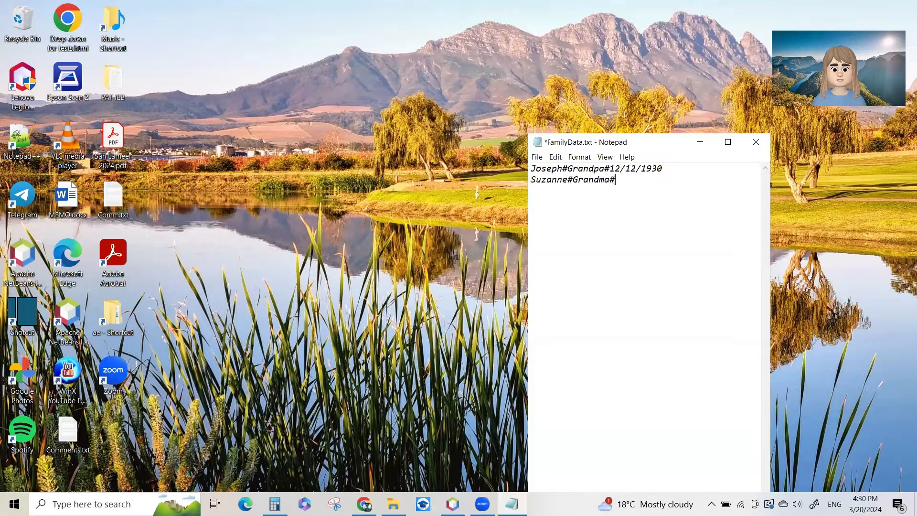
type("03")
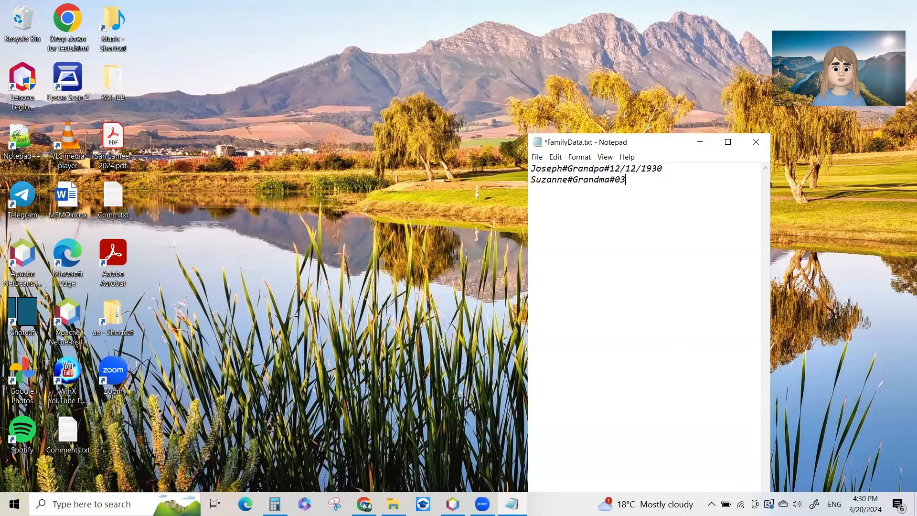
type("04/")
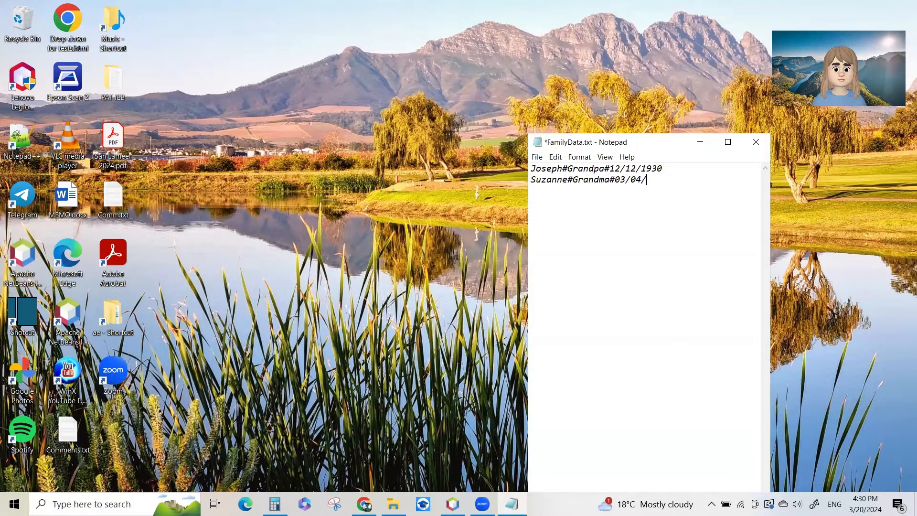
type("1932")
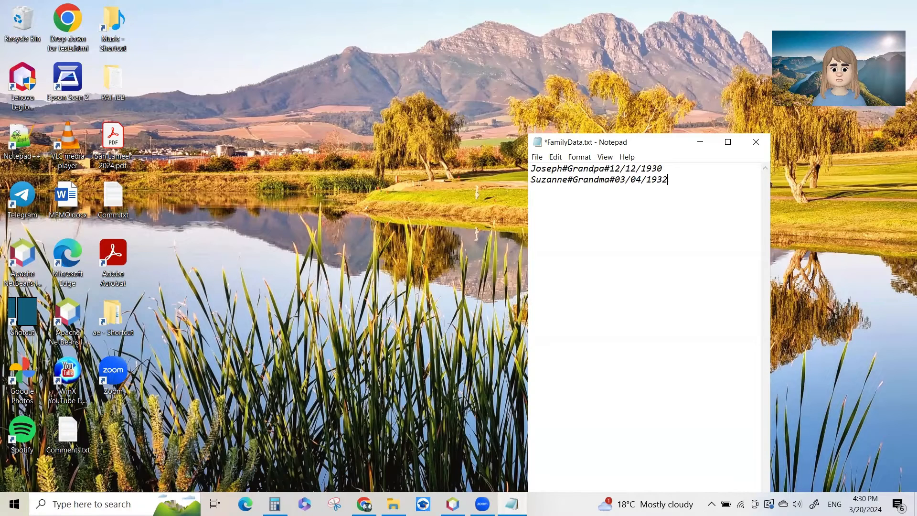
type("Pierre#Father#21/04/1950")
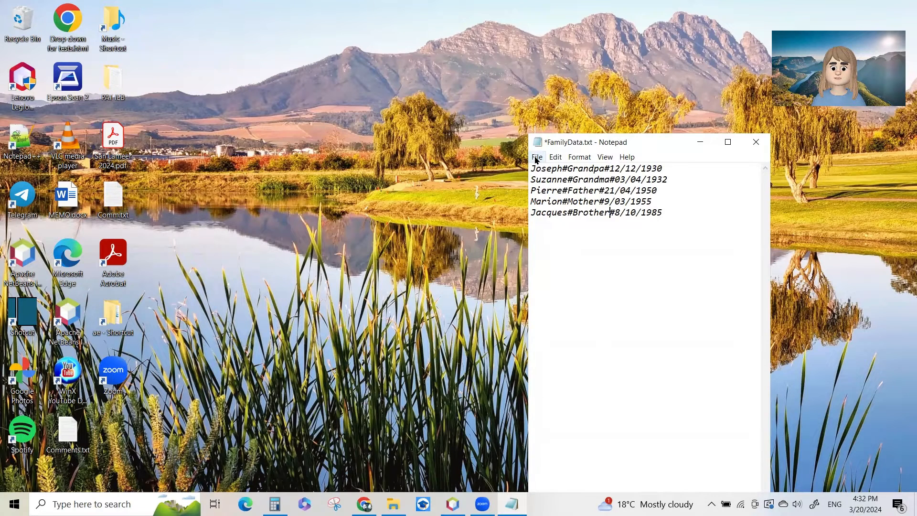
Save the family records to FamilyData.txt.
left_click(536, 156)
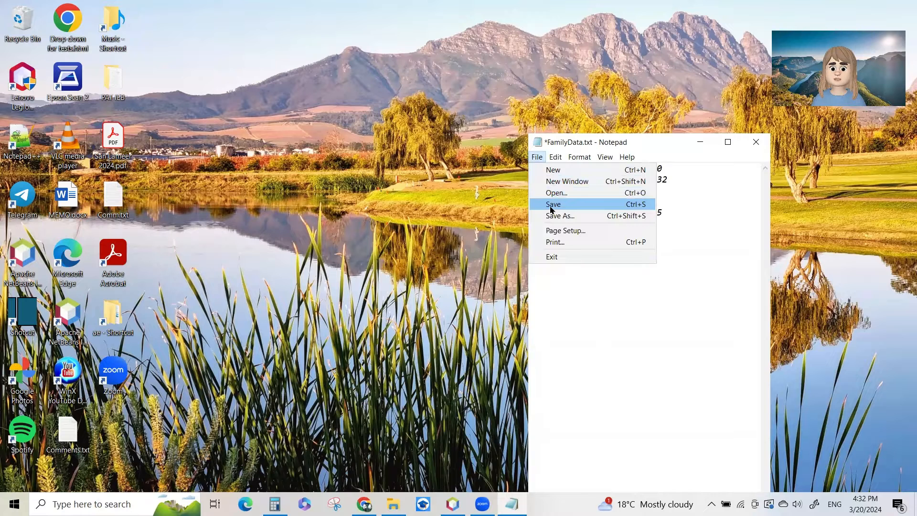
left_click(553, 204)
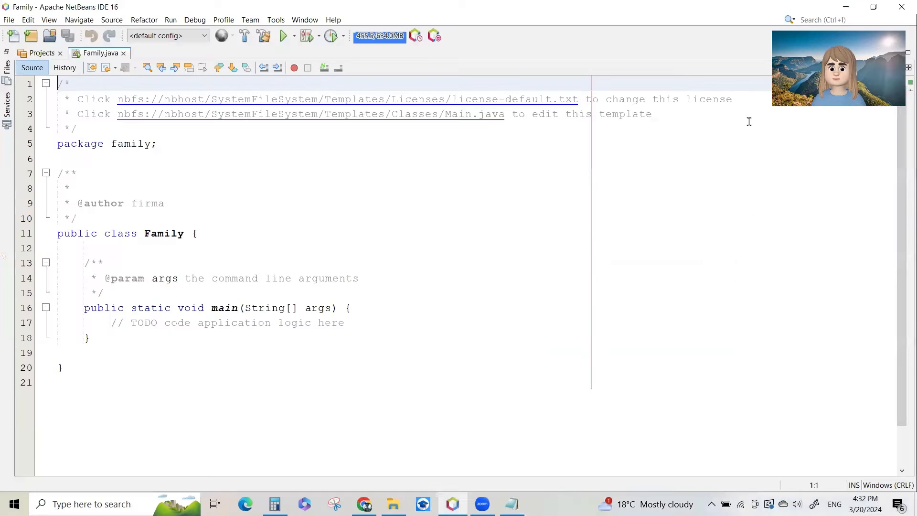
mouse_move(744, 204)
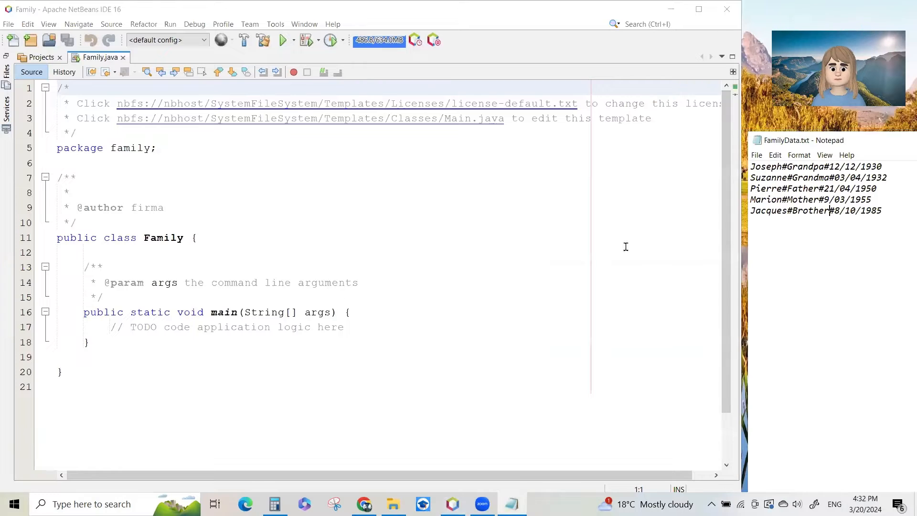
Trim Family.java's main method down to an empty body.
left_click(57, 252)
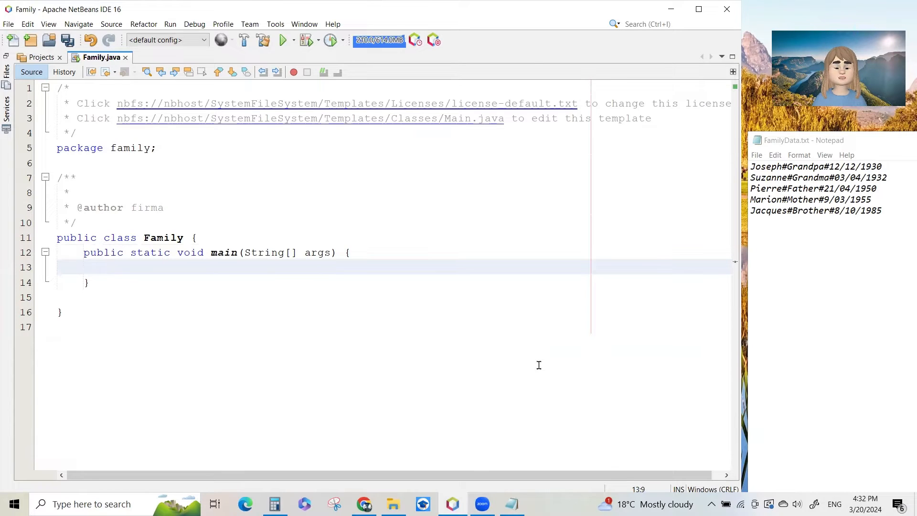
Start declaring Scanner scFile = new Scanner() inside main.
left_click(111, 266)
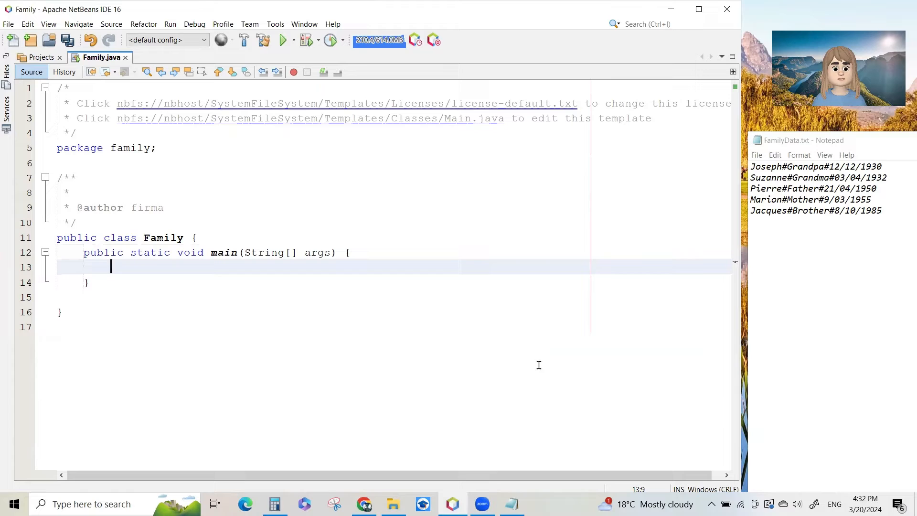
type("Scanner")
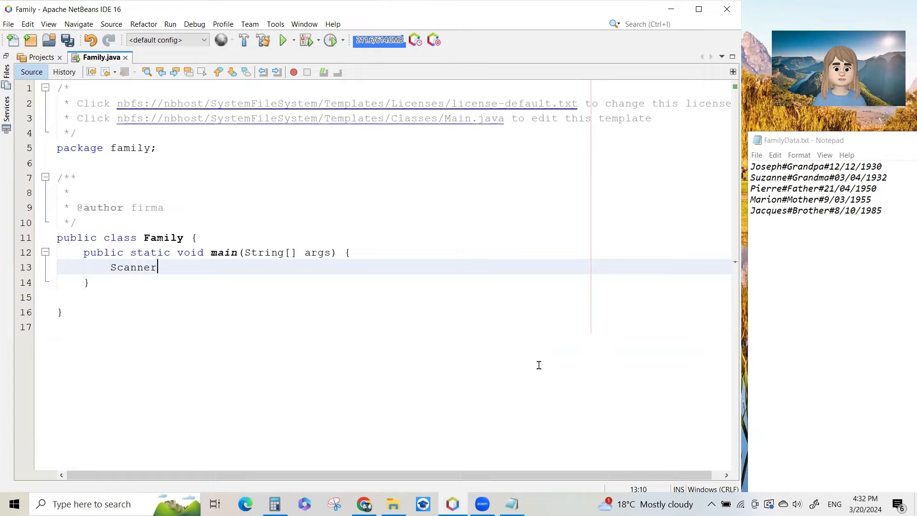
type("scfile")
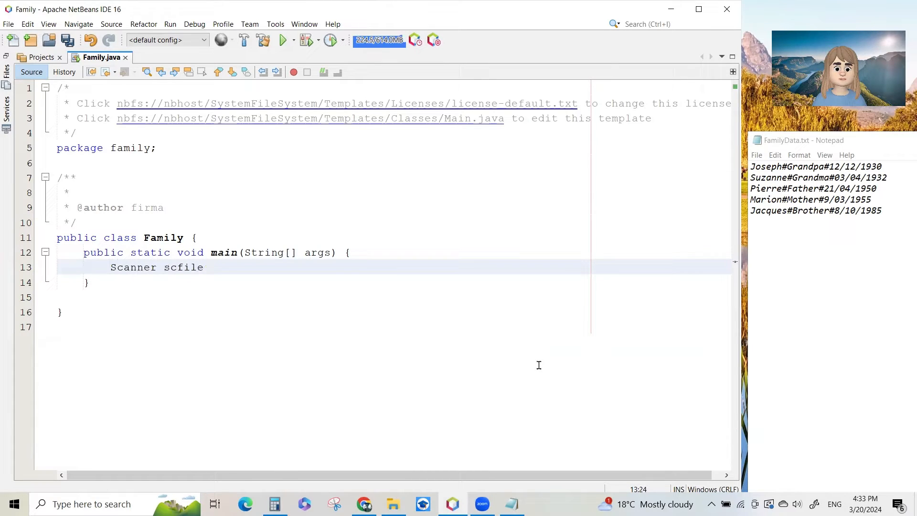
type("scFil")
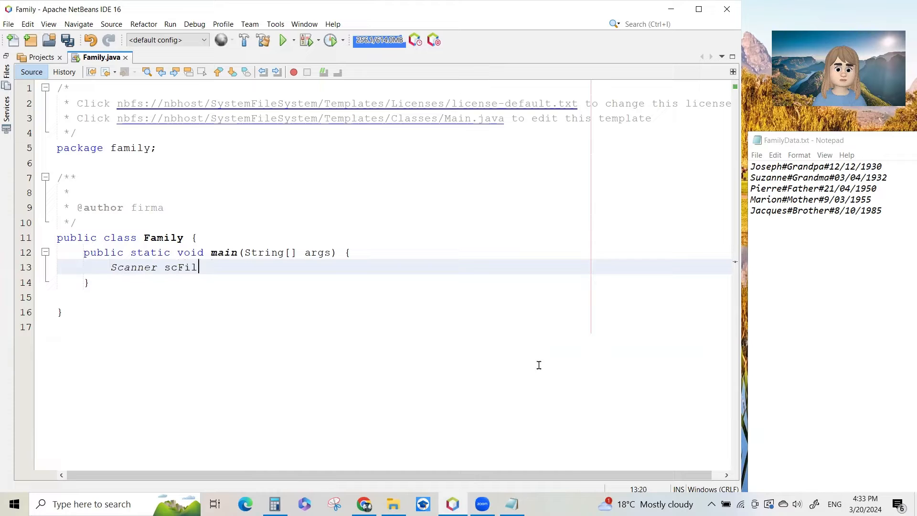
type("e = new")
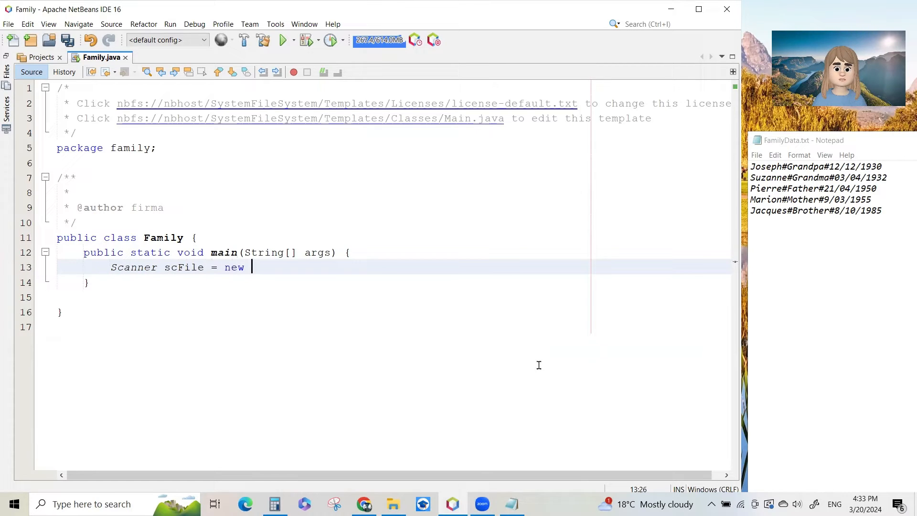
type("sca")
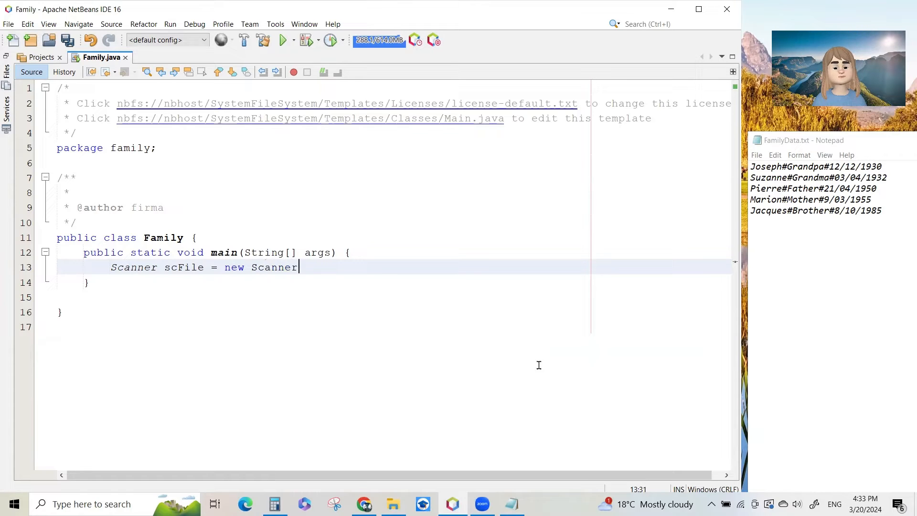
type("()")
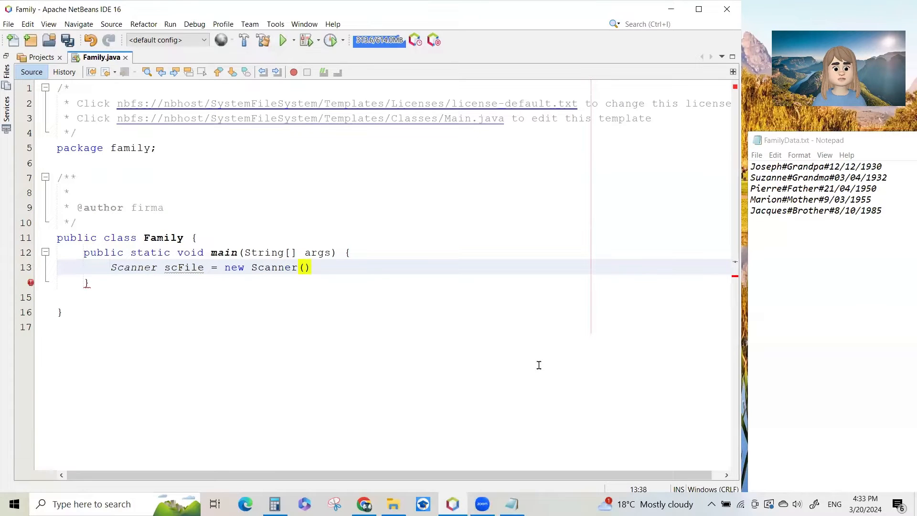
Complete the scanner with new File("FamilyData.txt") and end the statement.
type("new File")
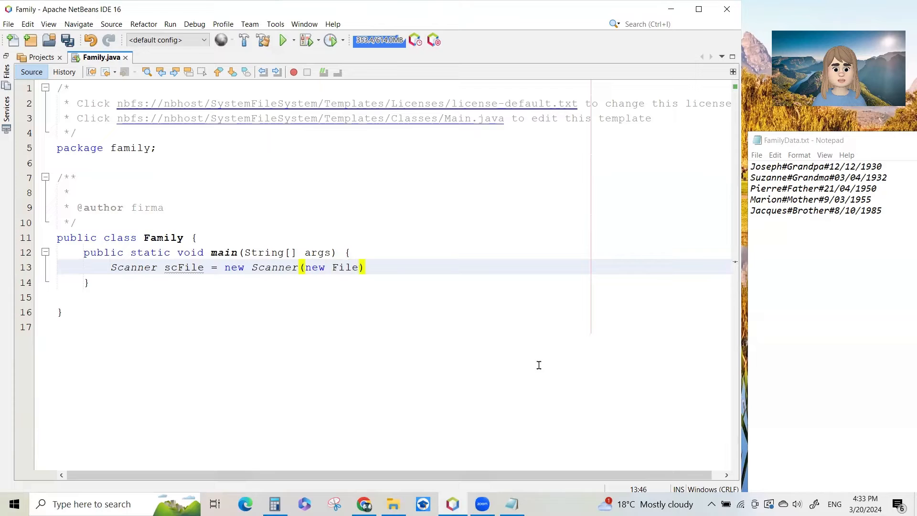
type("()")
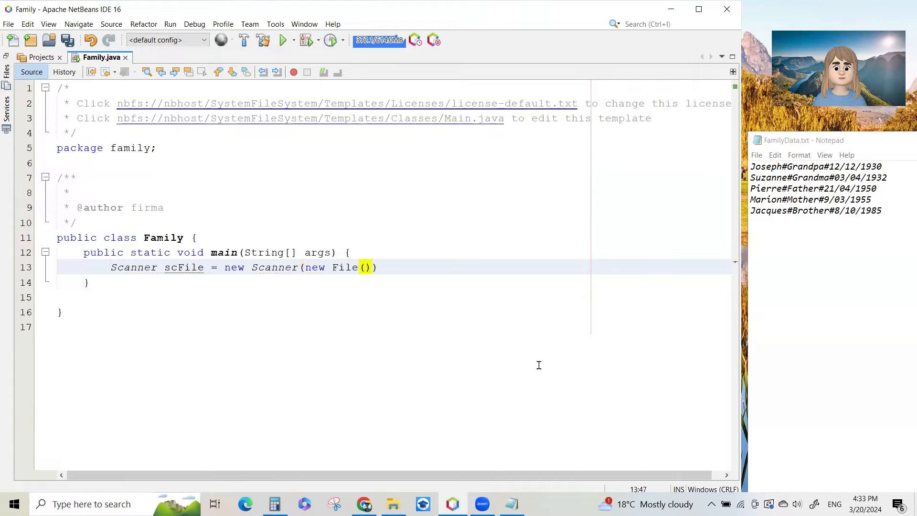
type("\"\"")
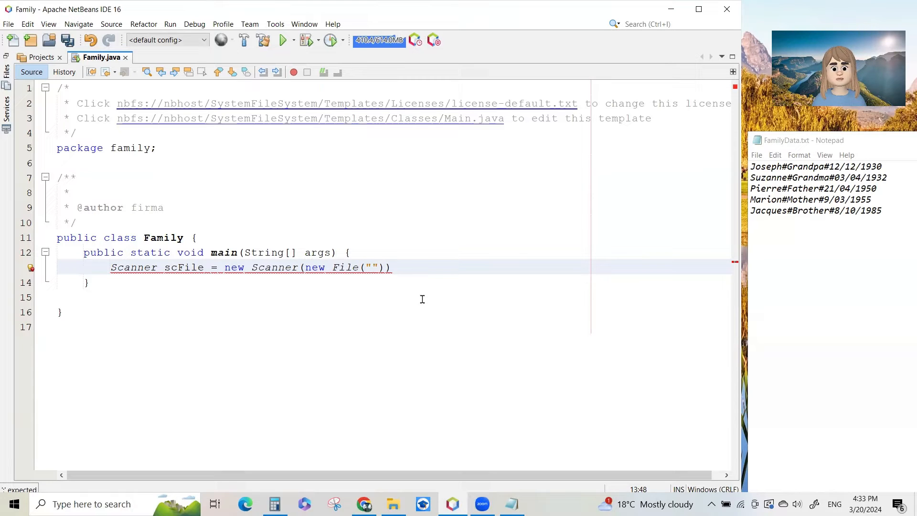
type("Family")
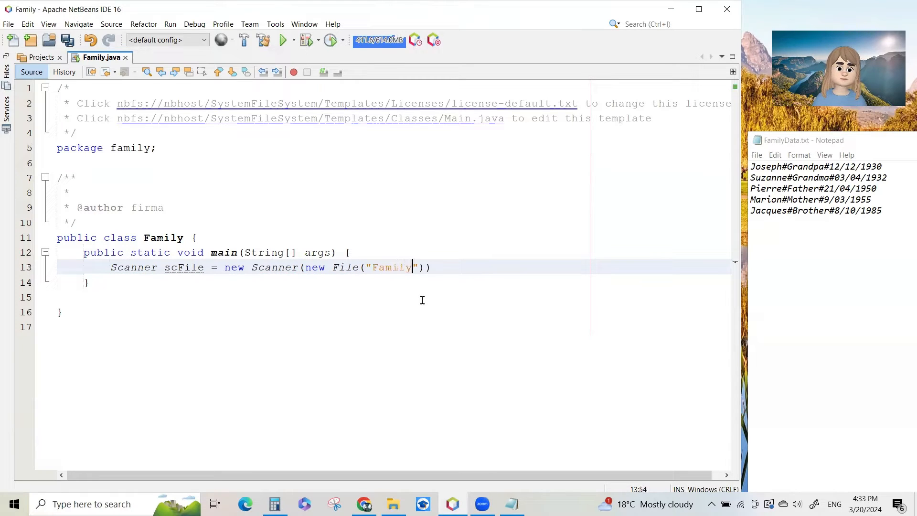
type("Data.t")
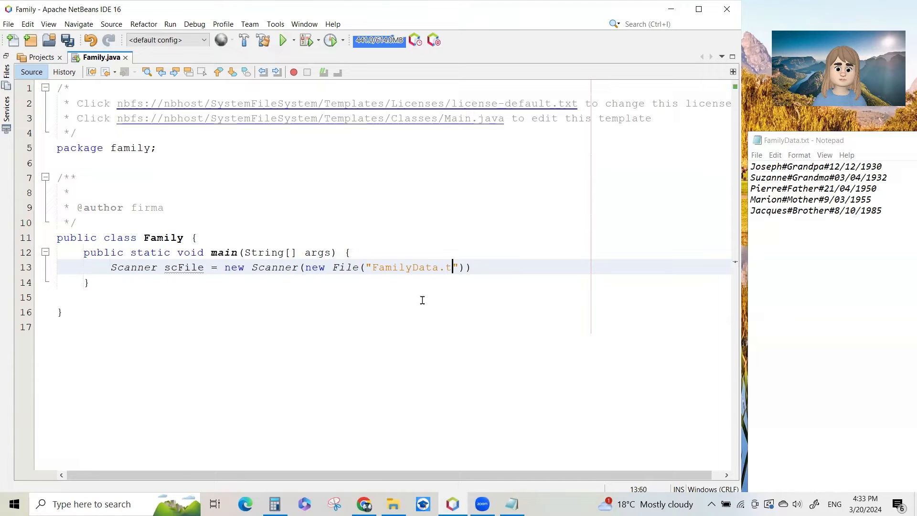
type("xt)")
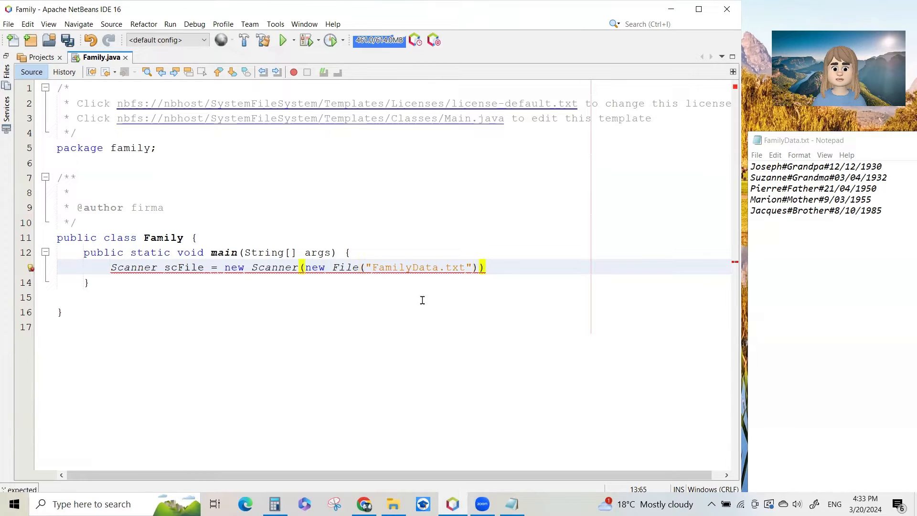
type(";")
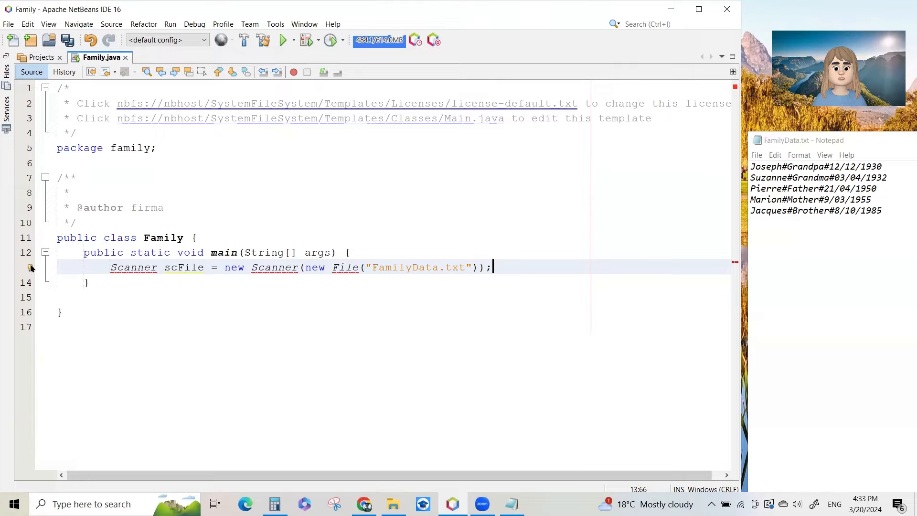
Import java.util.Scanner and java.io.File via the error hints.
left_click(31, 268)
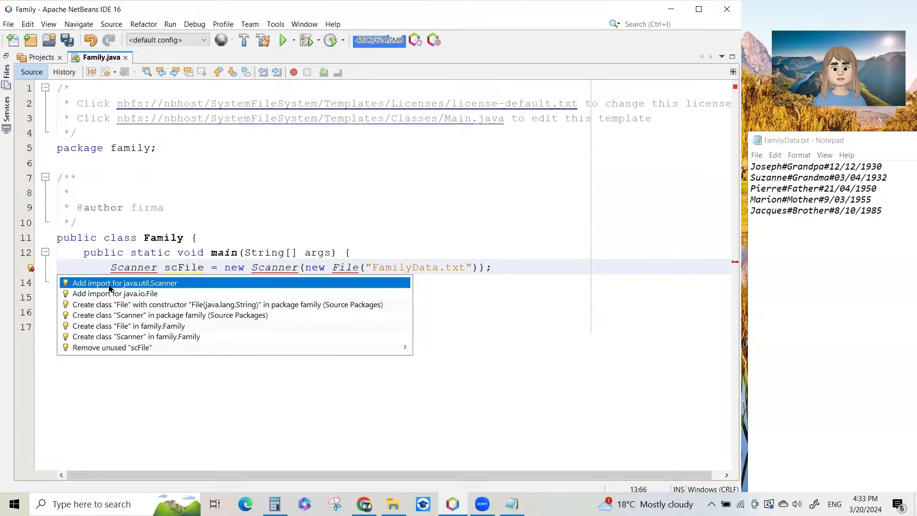
left_click(124, 283)
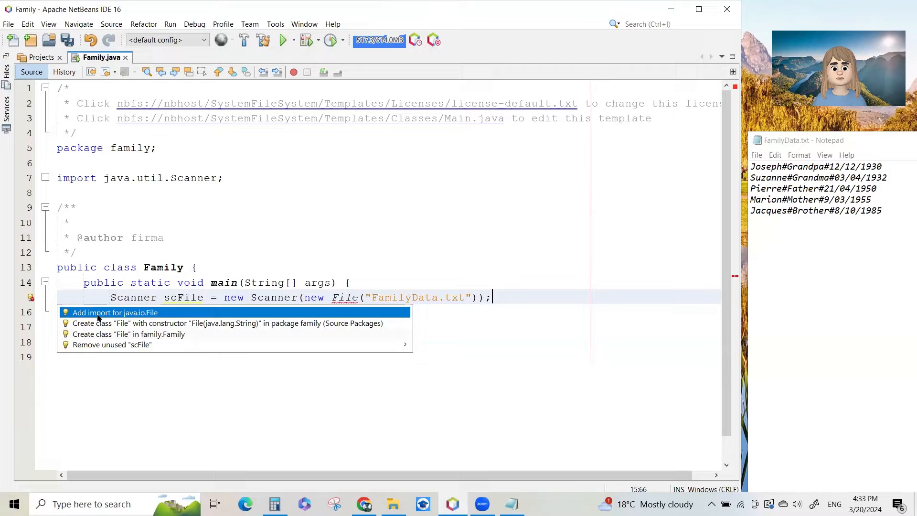
left_click(115, 312)
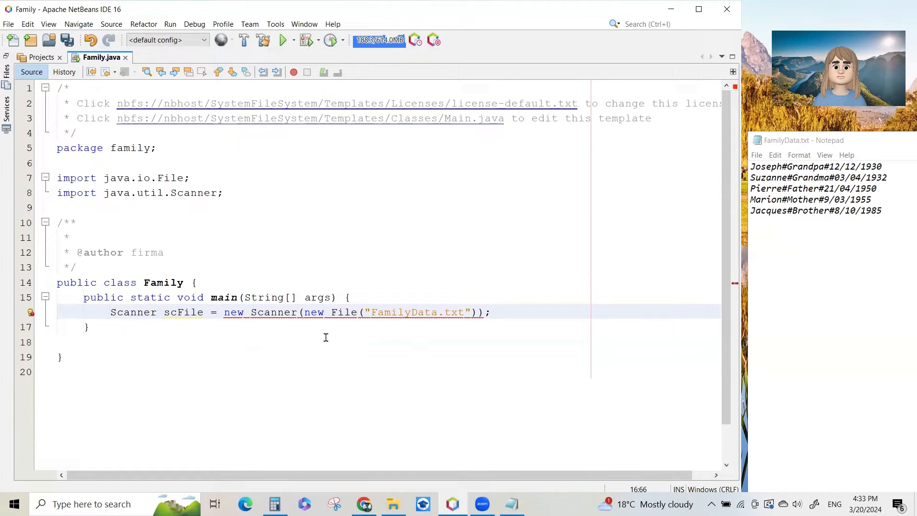
mouse_move(454, 331)
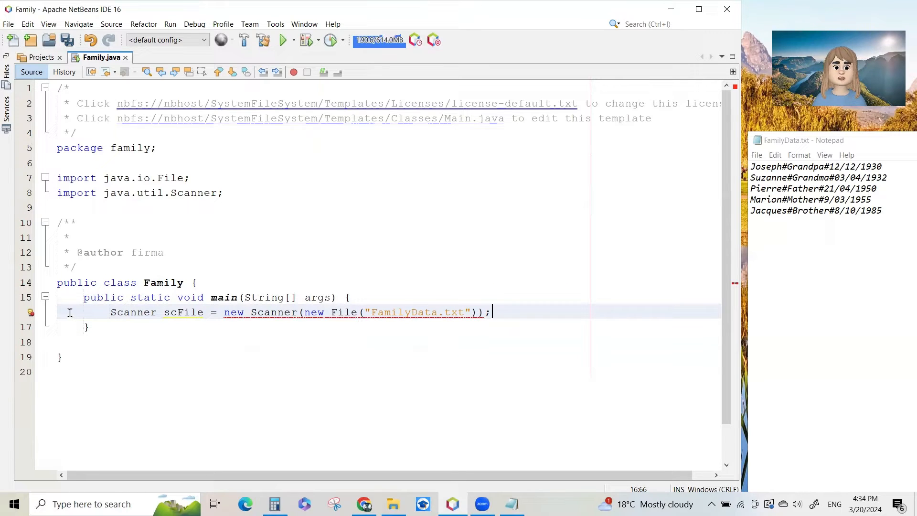
mouse_move(31, 312)
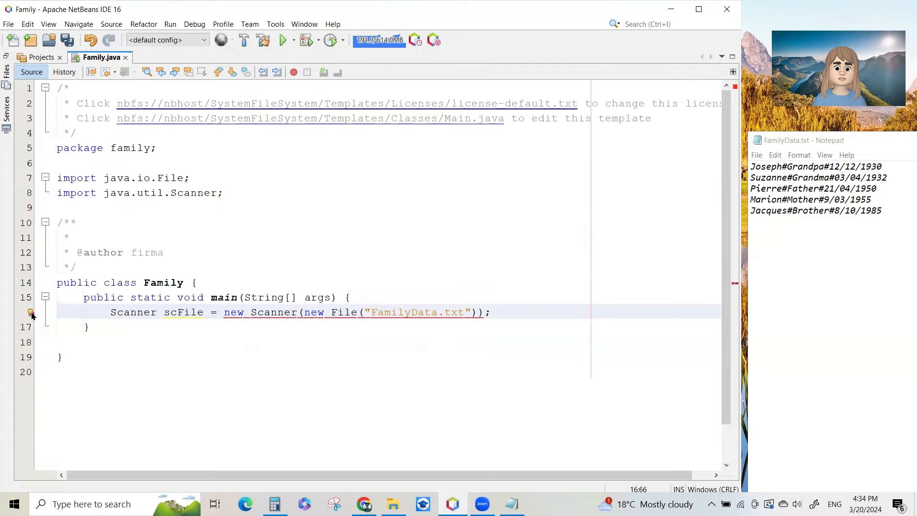
Surround the scFile declaration with a try-catch for FileNotFoundException and add blank lines in the try.
left_click(30, 311)
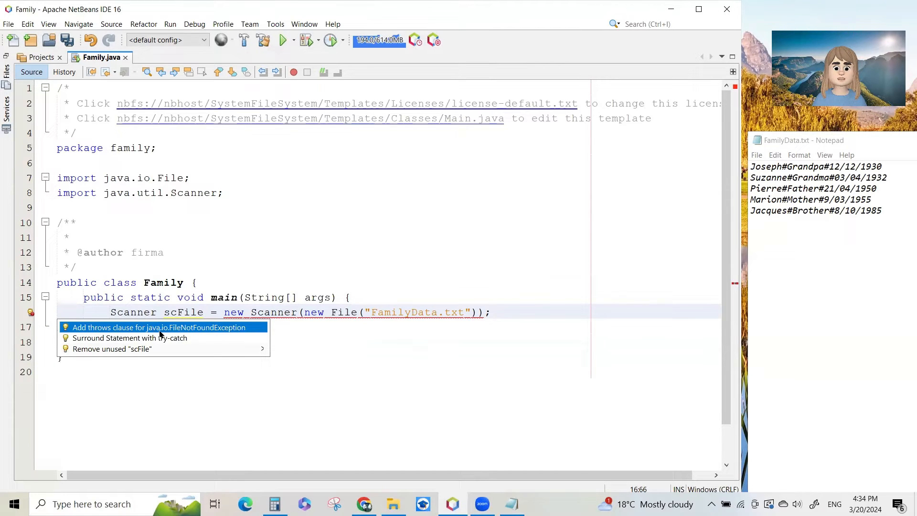
mouse_move(224, 333)
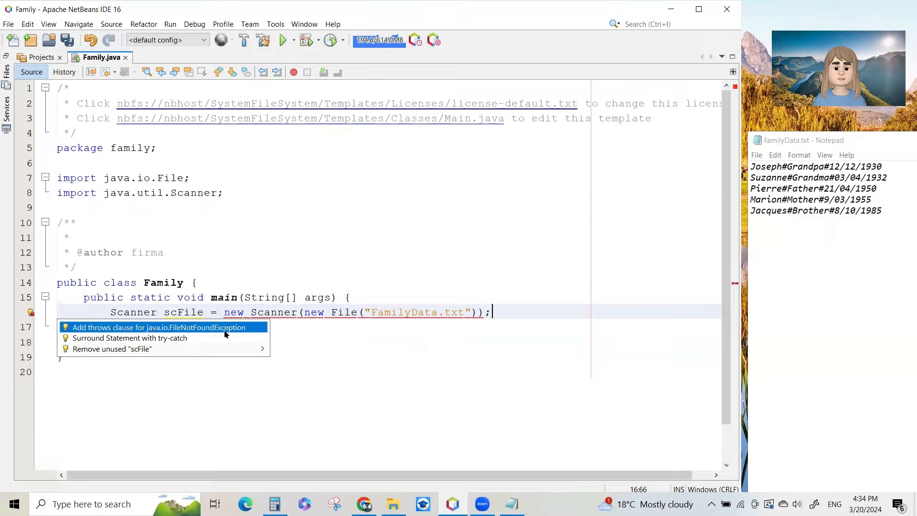
mouse_move(129, 339)
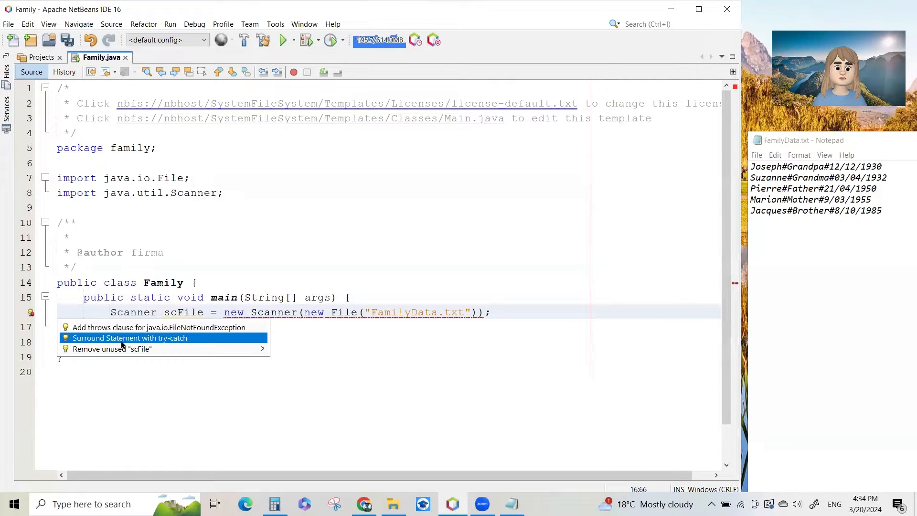
key("Escape")
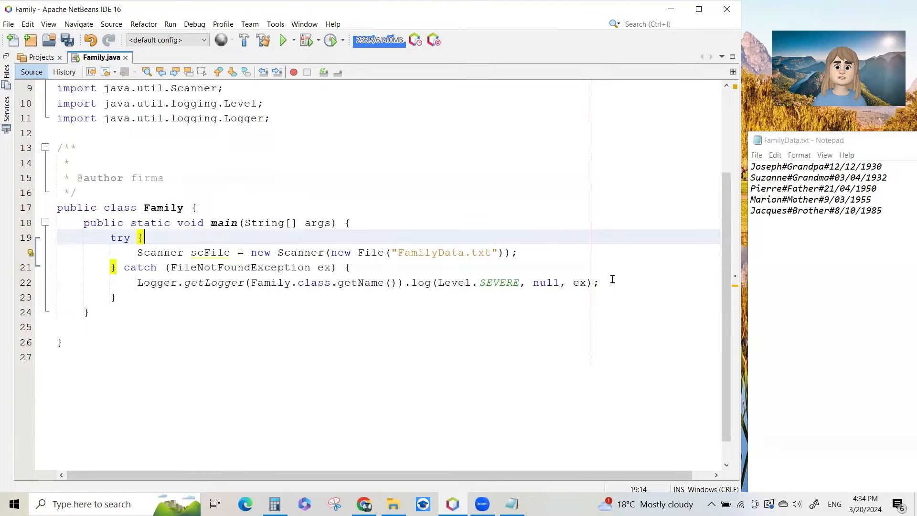
left_click(517, 253)
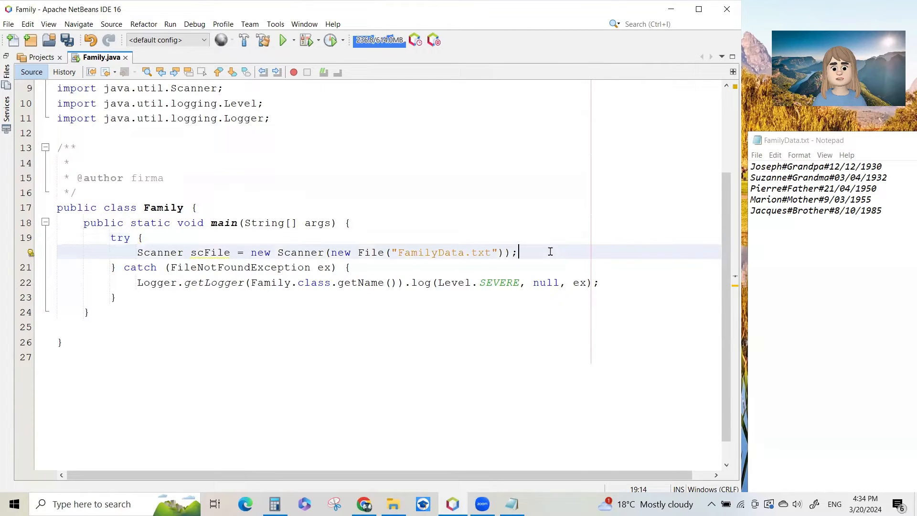
key("Enter")
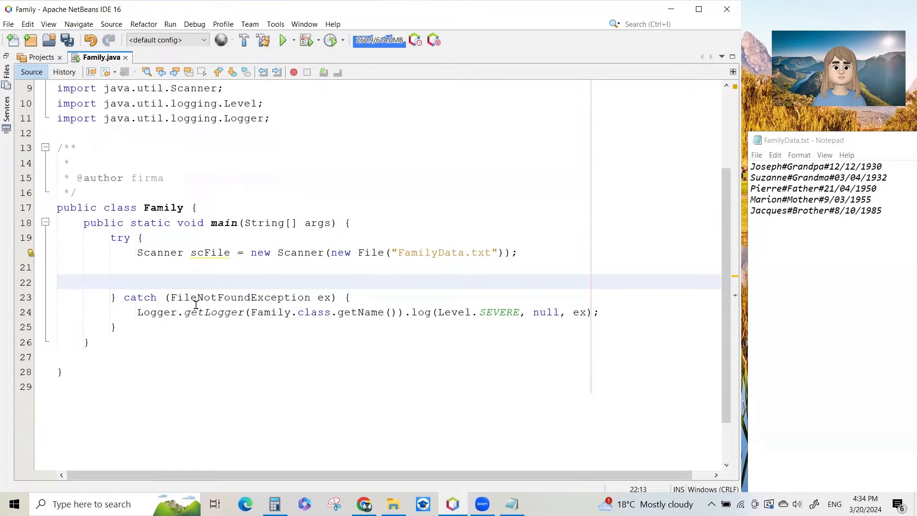
Replace the Logger line in catch with System.out.println("File not found").
left_click(138, 282)
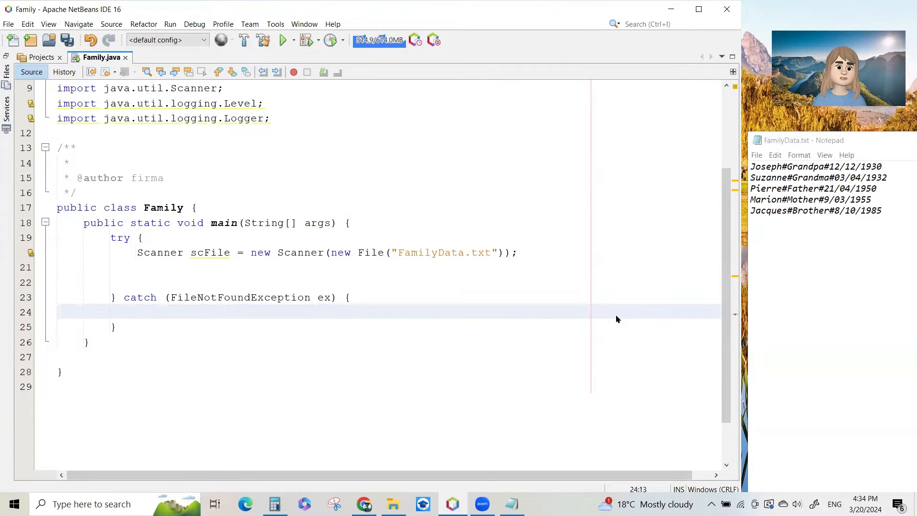
type("s")
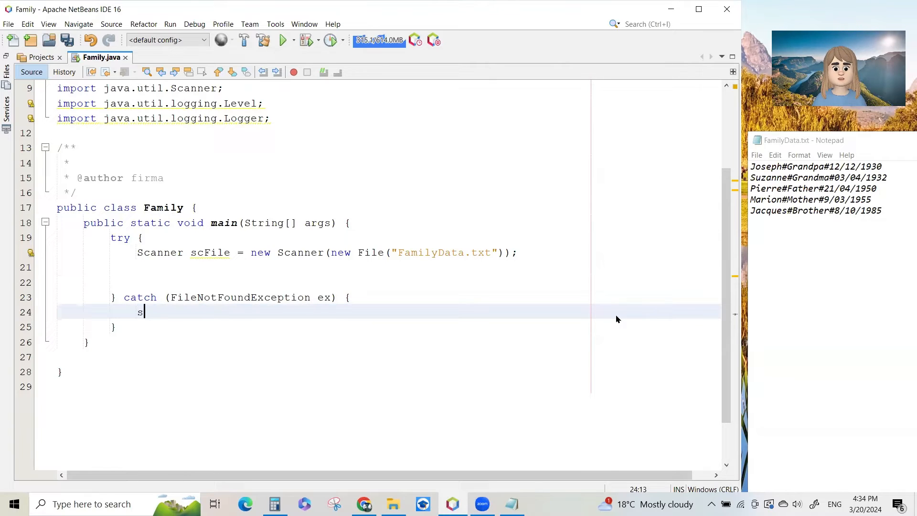
type("System.out.println(\"\");")
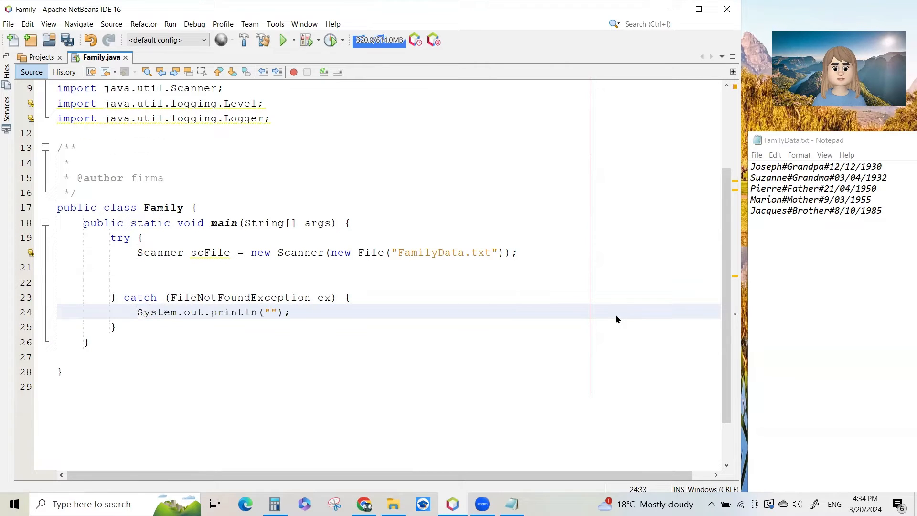
type("File not fou")
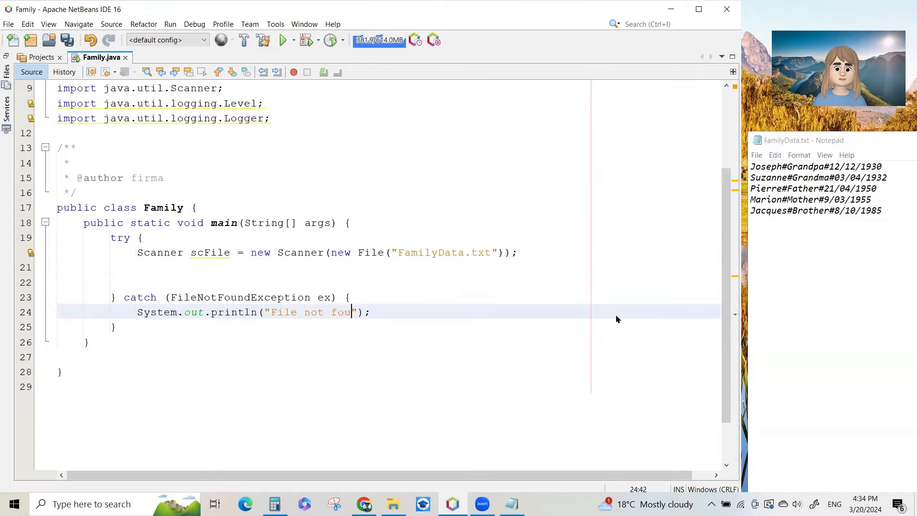
type("nd")
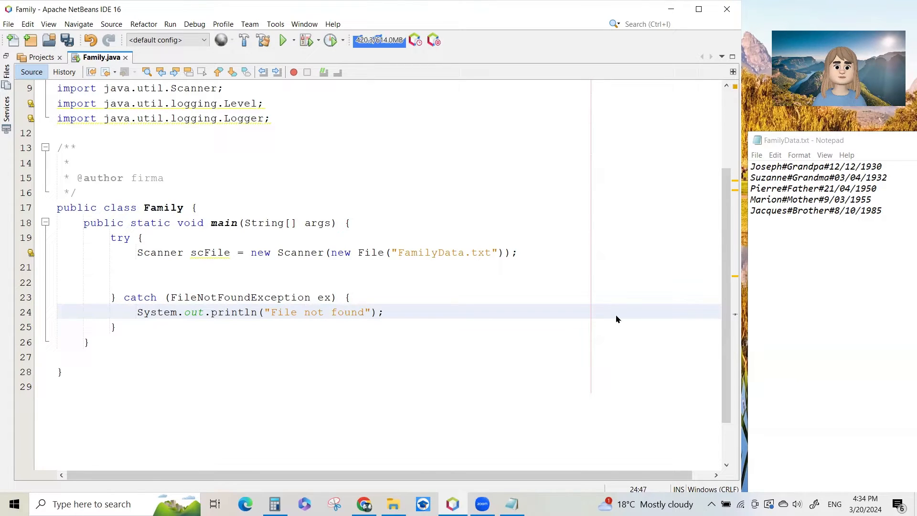
left_click(364, 312)
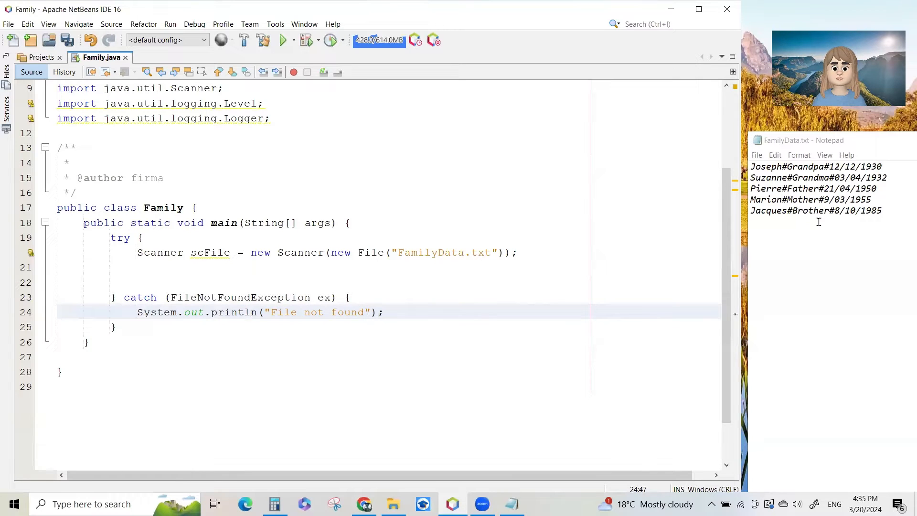
left_click(365, 311)
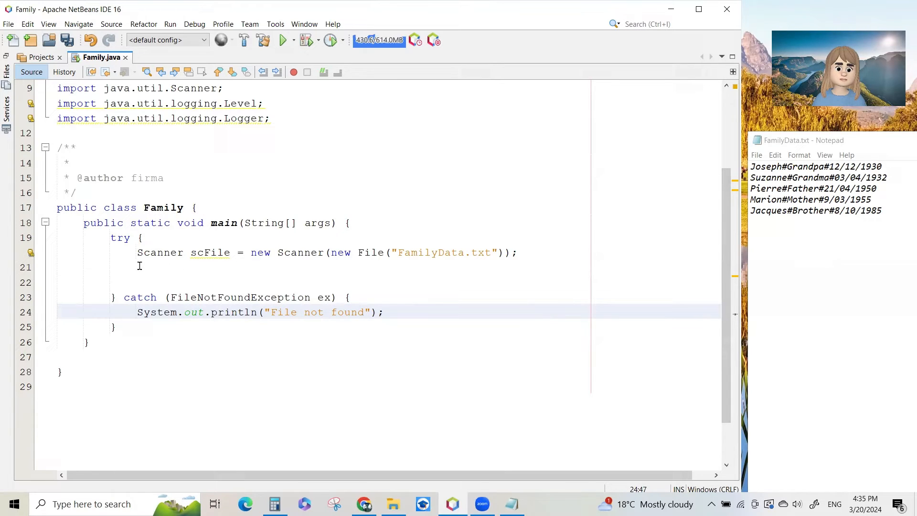
left_click(137, 267)
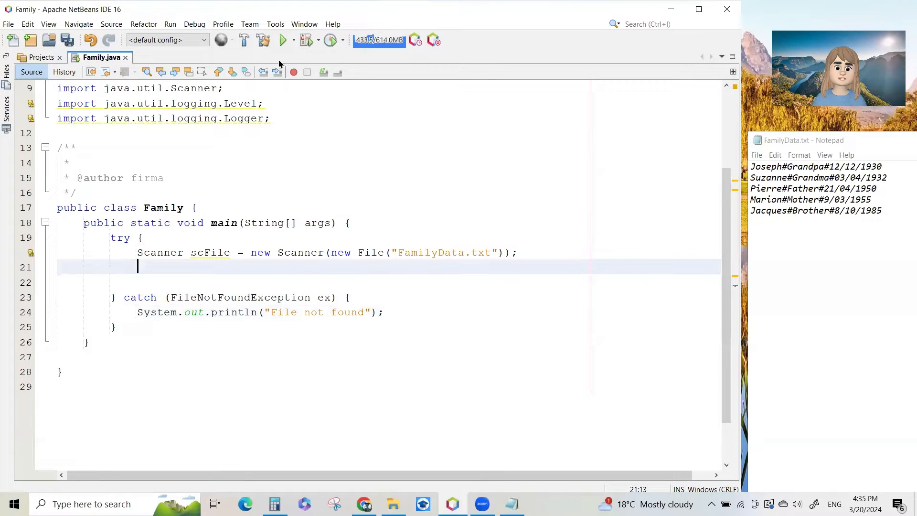
left_click(283, 40)
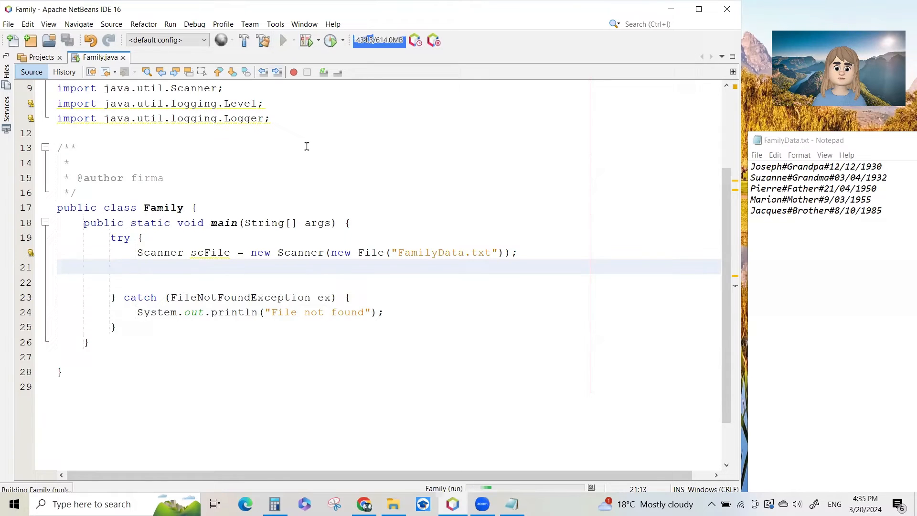
left_click(283, 40)
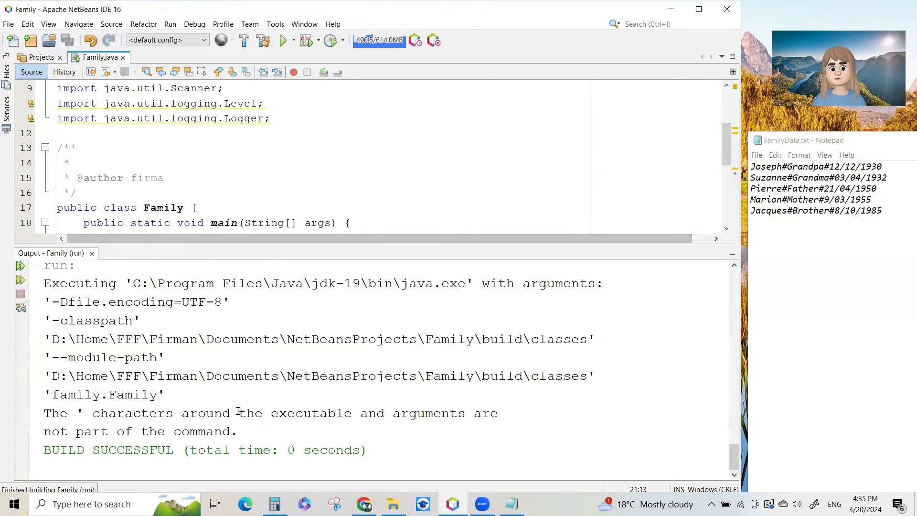
mouse_move(92, 252)
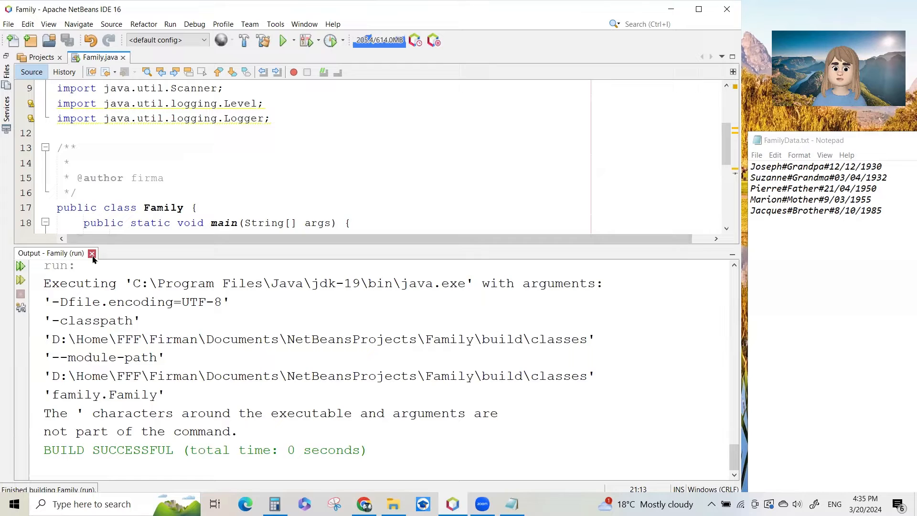
left_click(92, 253)
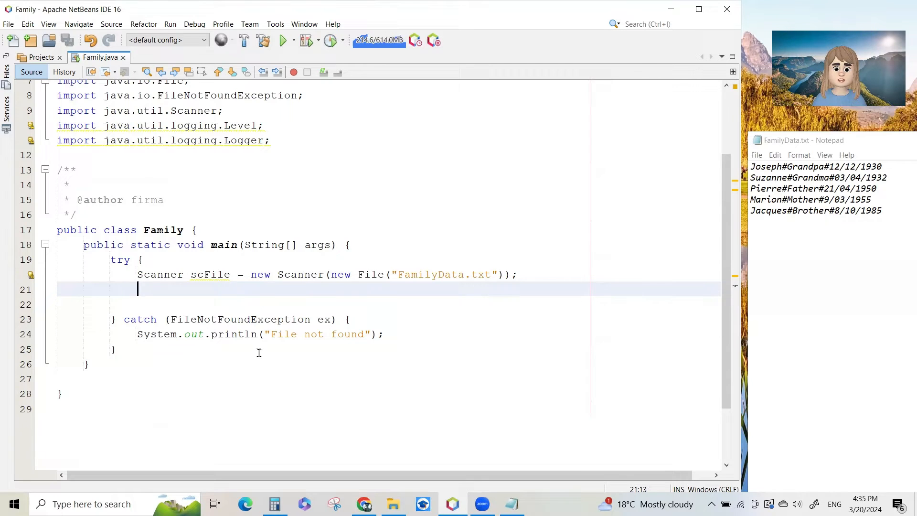
Add a while (scFile.hasNext()) loop with an empty braced body inside the try block.
scroll("down", 3)
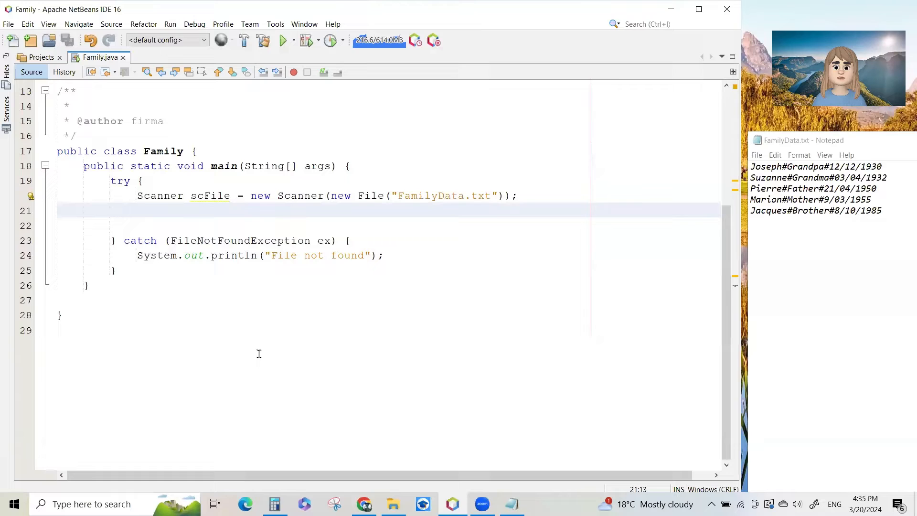
type("while (")
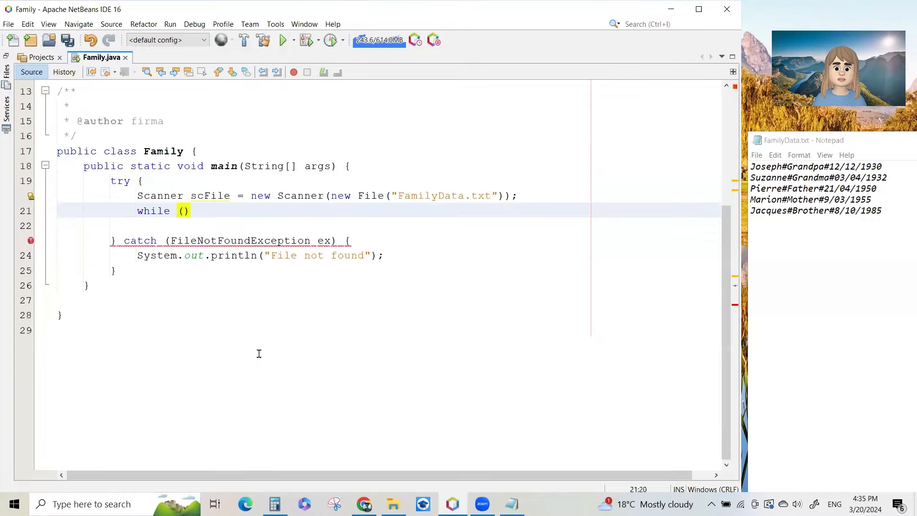
type("scFile.")
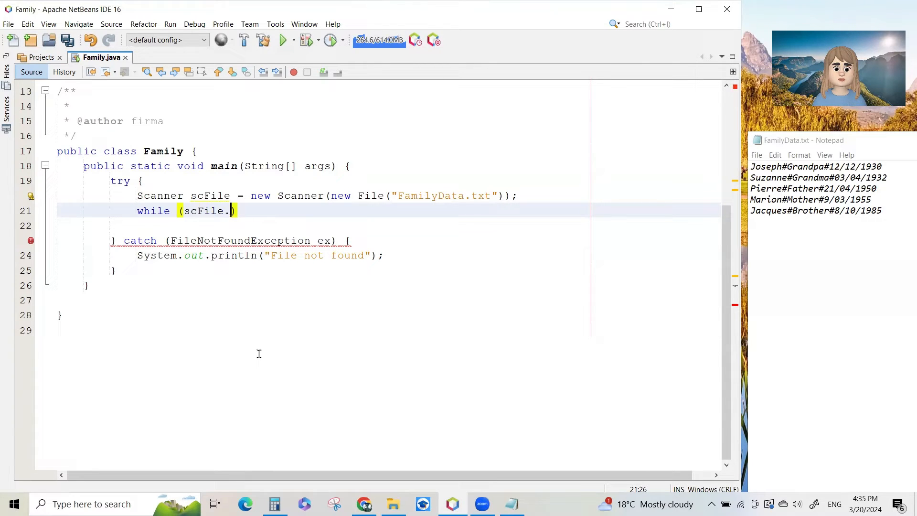
type("hasNex")
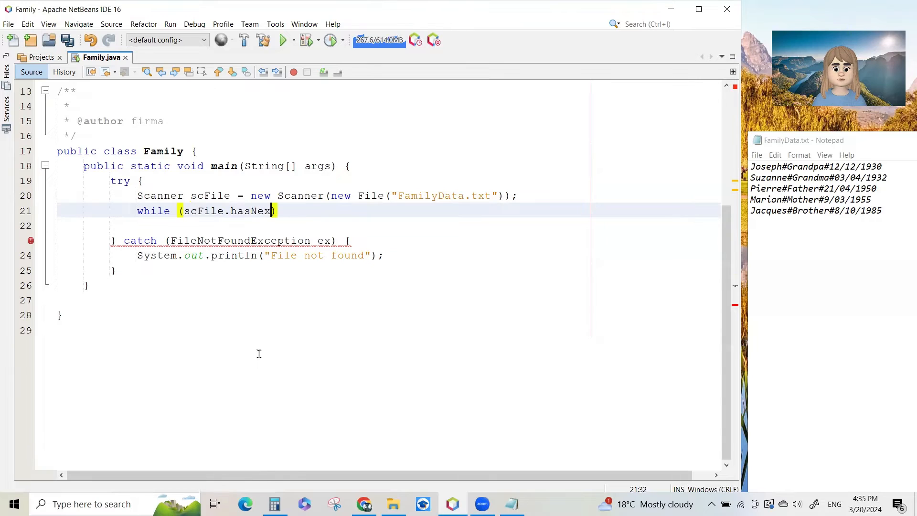
type("t())")
left_click(388, 225)
type("{")
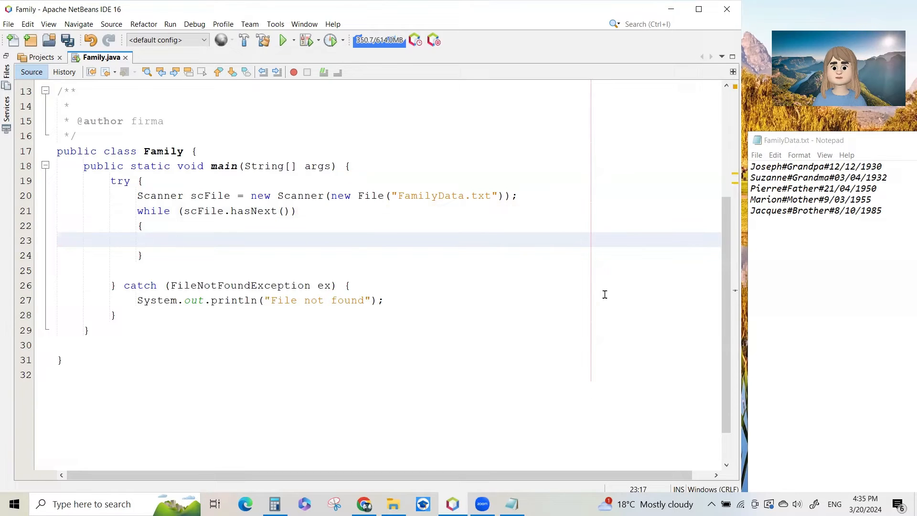
left_click(164, 239)
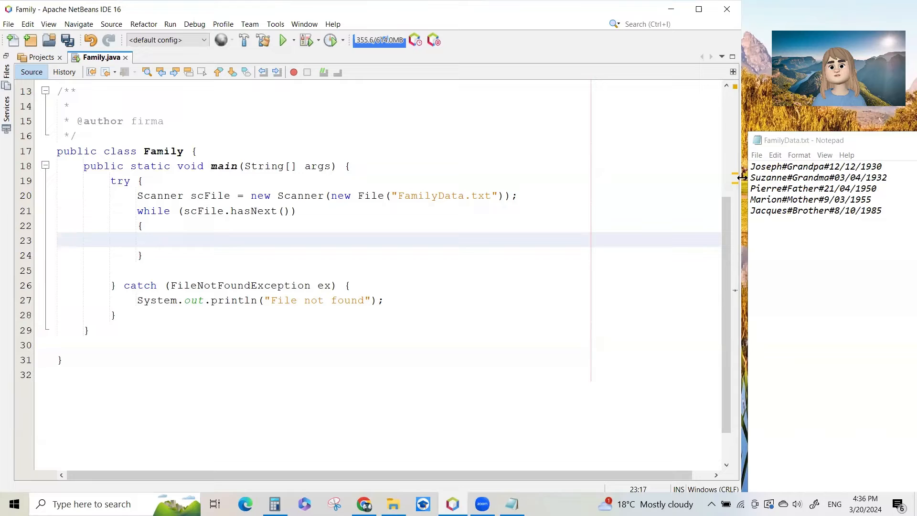
left_click(165, 241)
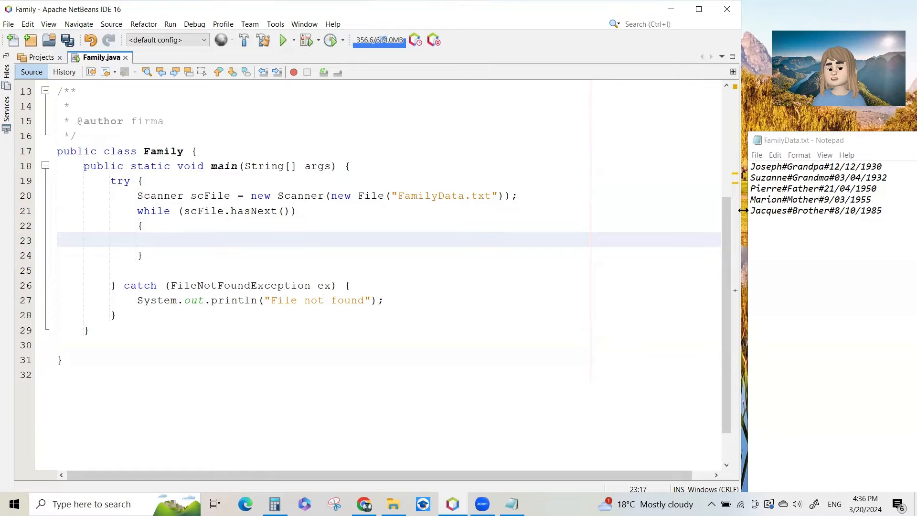
left_click(166, 240)
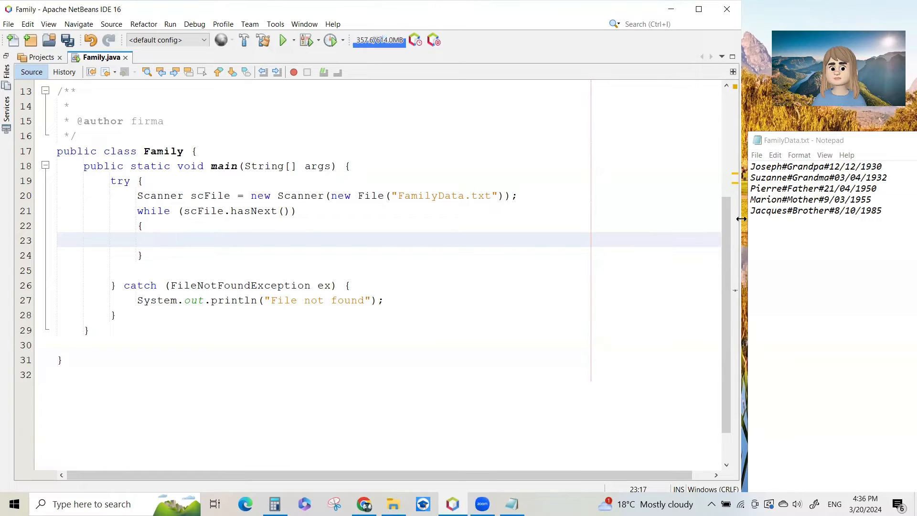
left_click(166, 240)
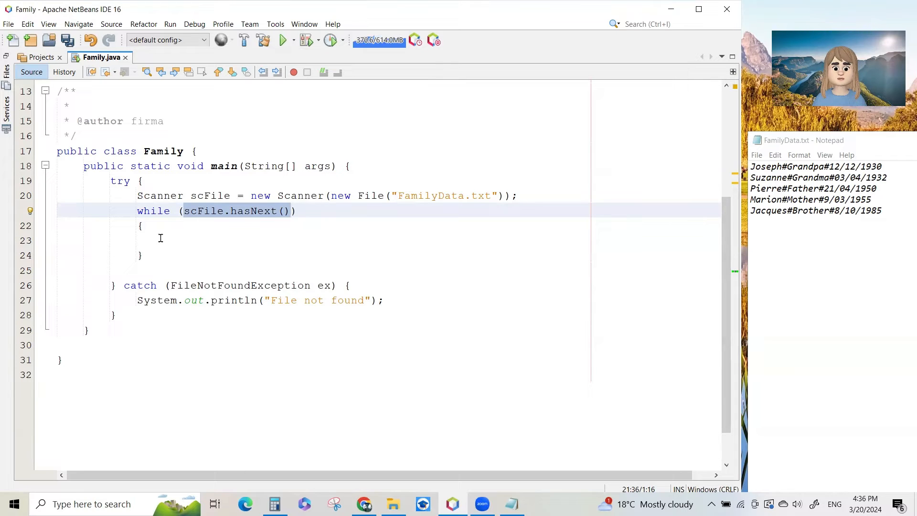
Inside the while loop, declare String line = scFile.nextLine(); to read each record.
left_click(165, 240)
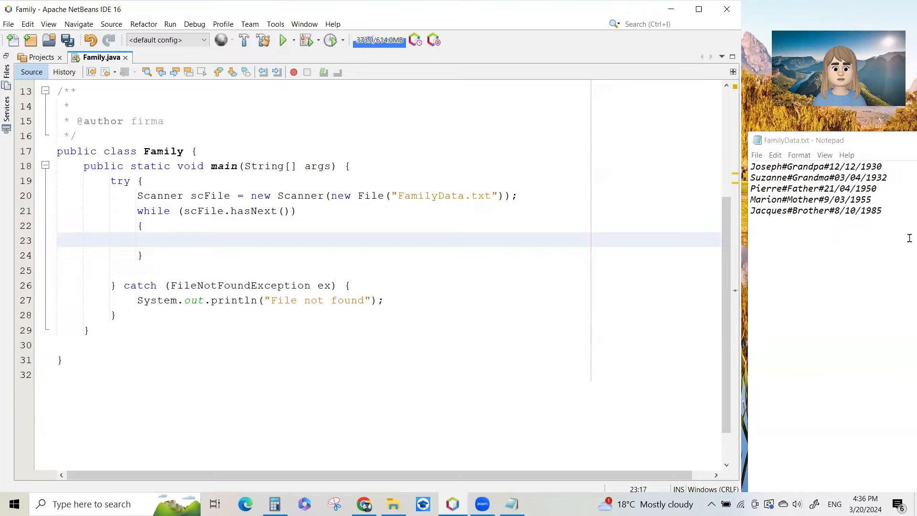
type("String li")
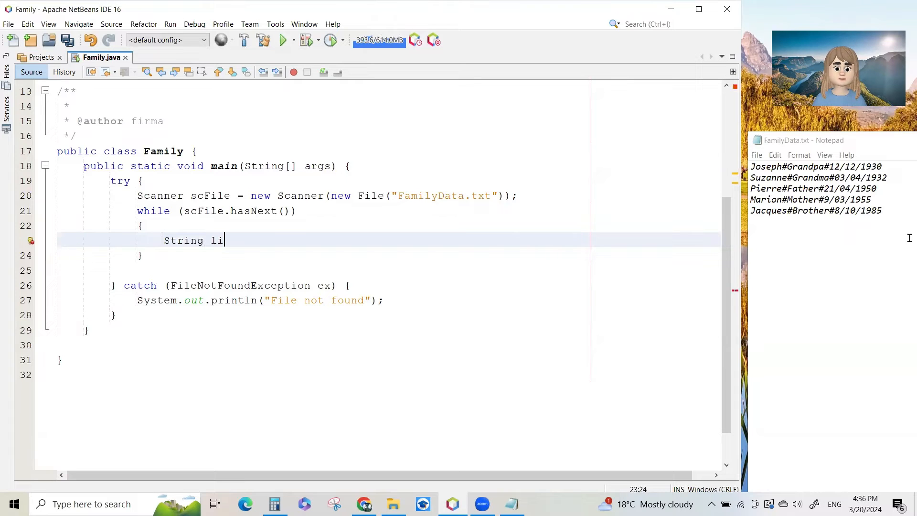
type("ne =")
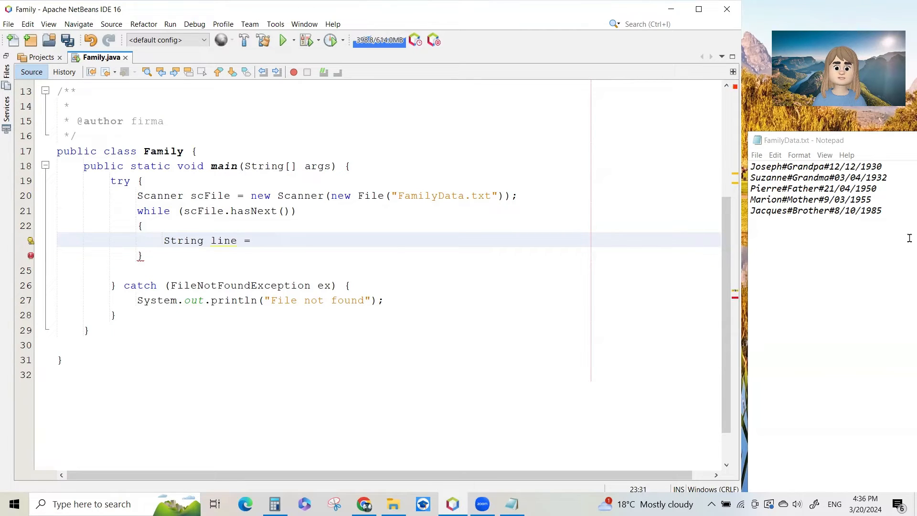
type("scFile.")
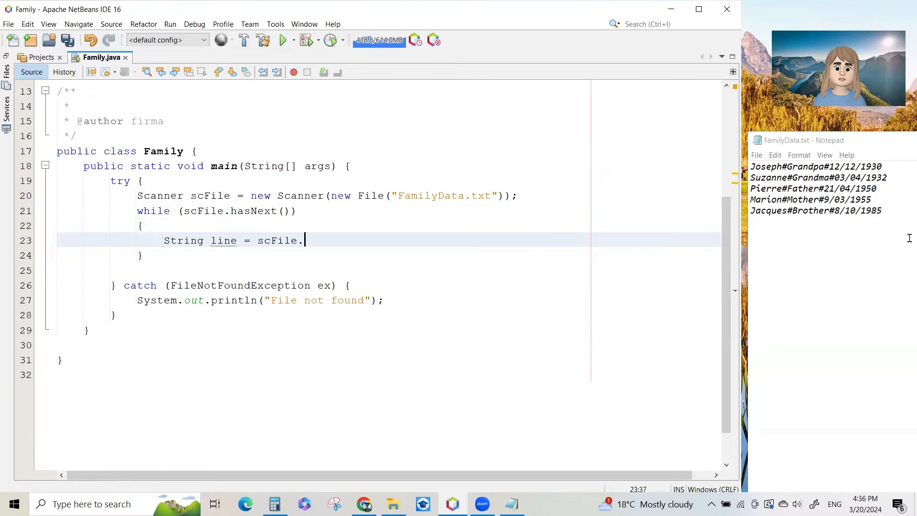
type("nextLi")
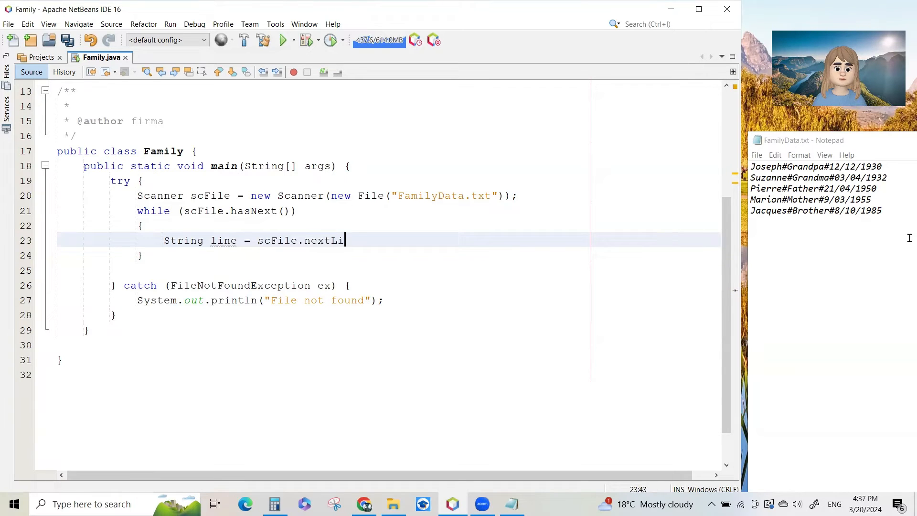
type("ne();")
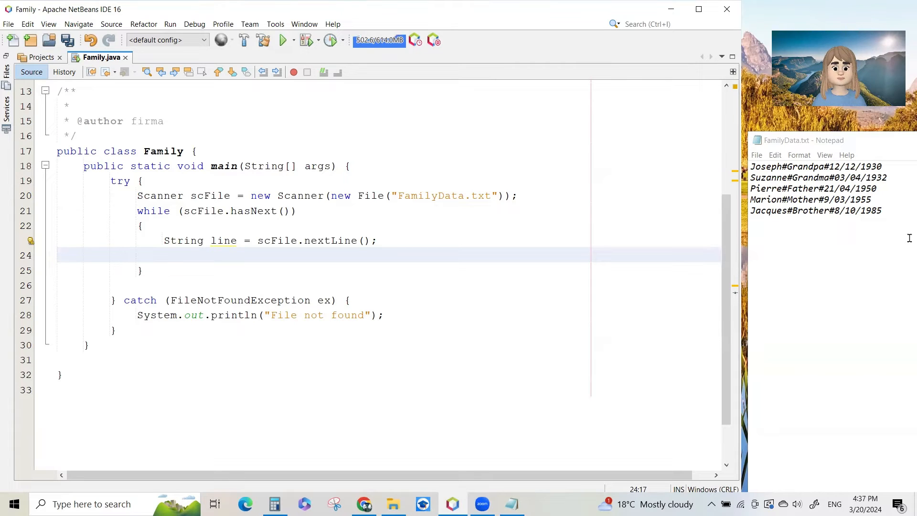
Declare Scanner scLine = new Scanner(line).useDelimiter("#"); and start a new line below it.
type("Scanner")
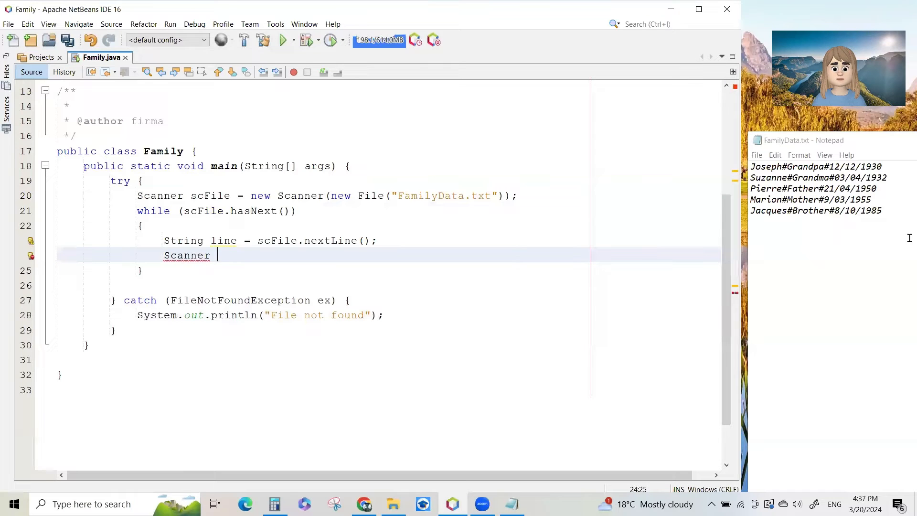
type("scLine")
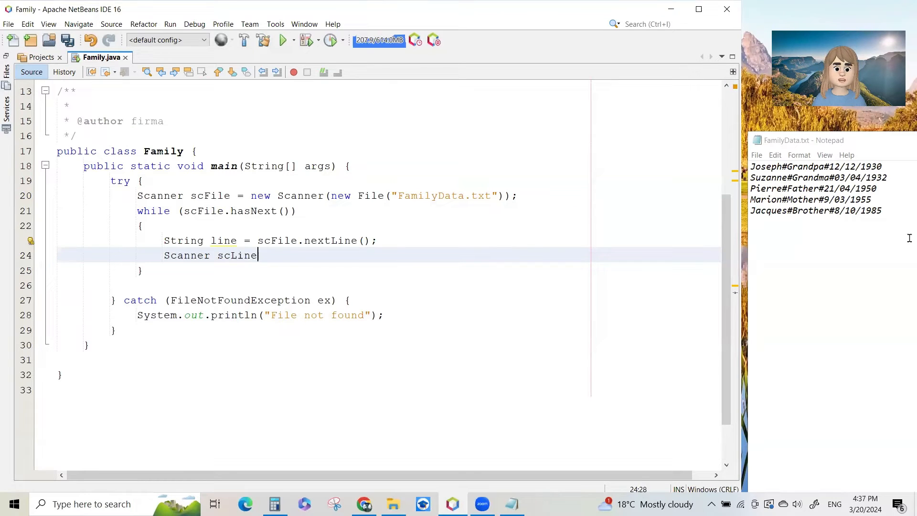
type("= new")
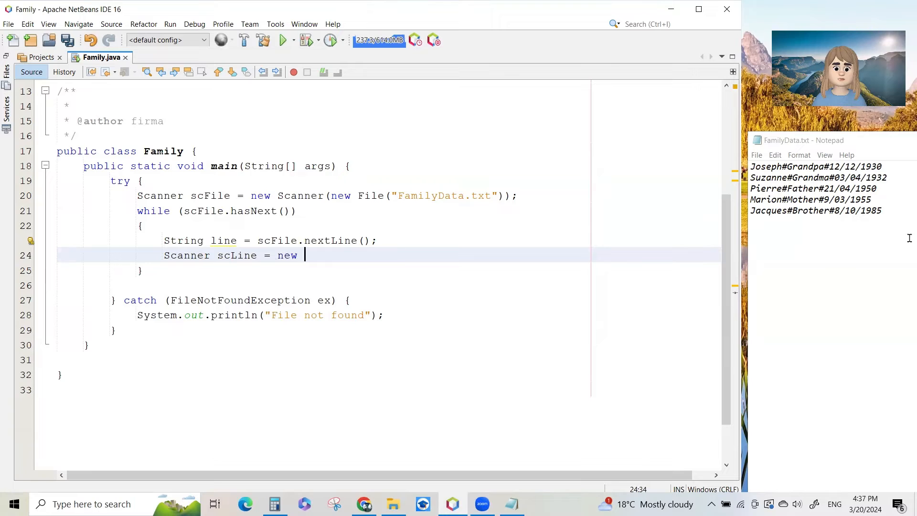
type("Scanner()")
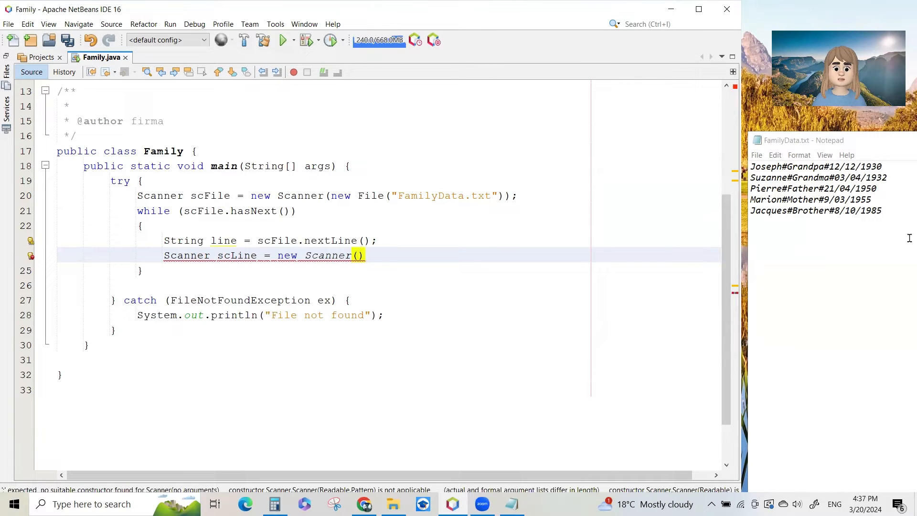
type("l")
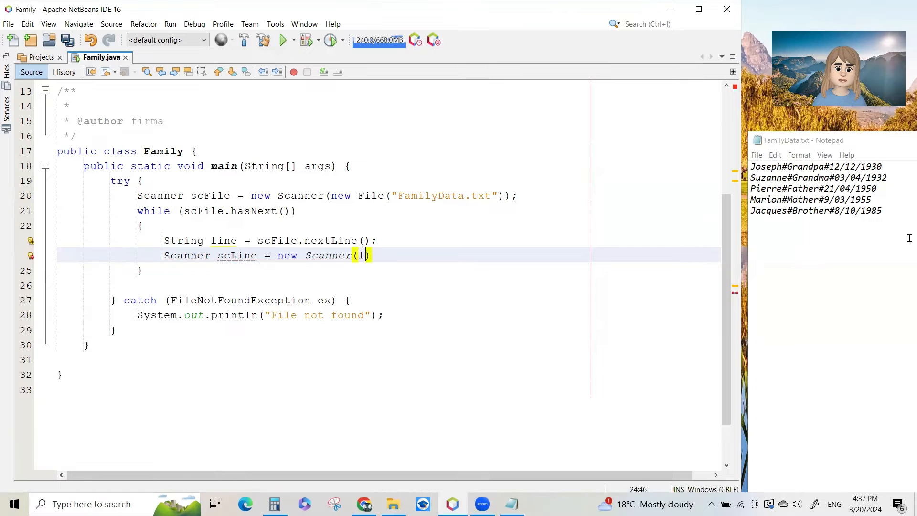
type("ine")
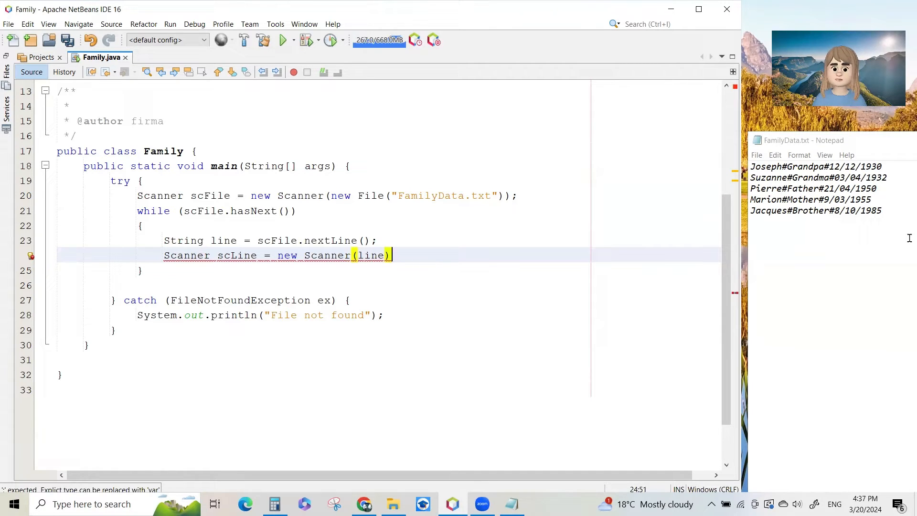
type(".")
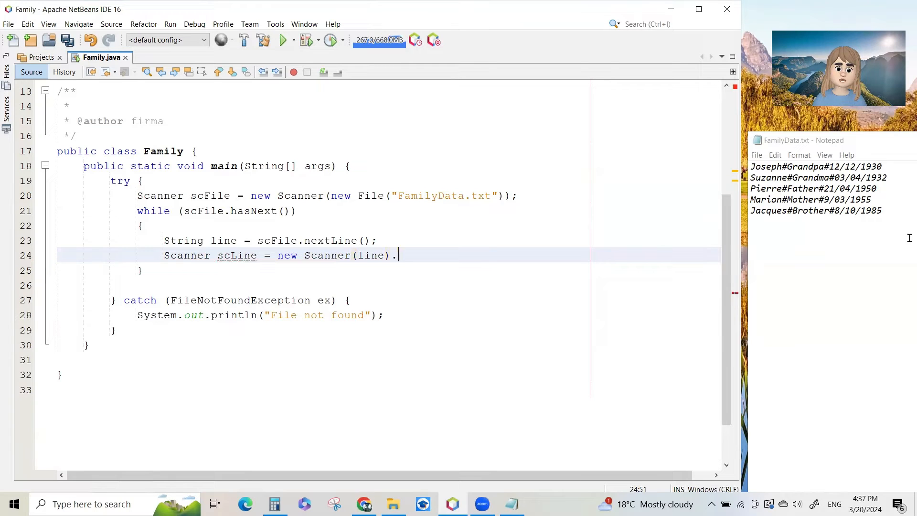
type("useDelimiter(")
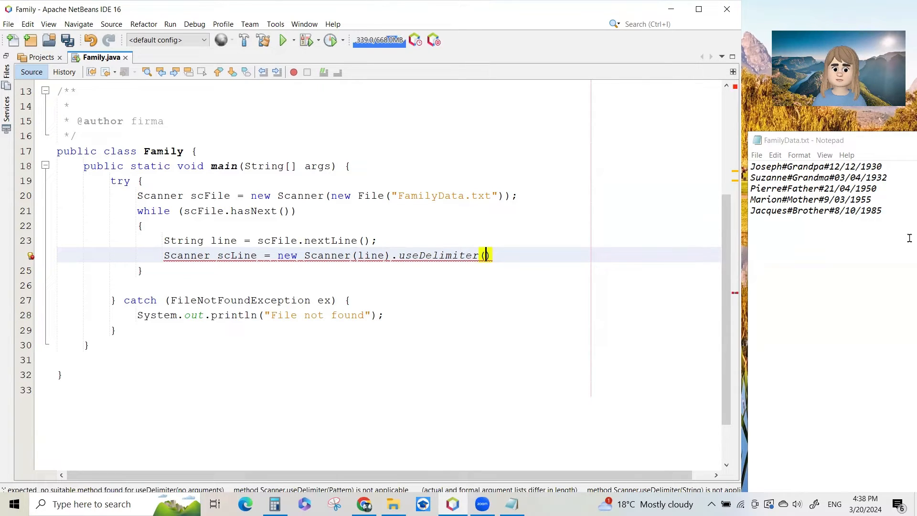
type("\"\"")
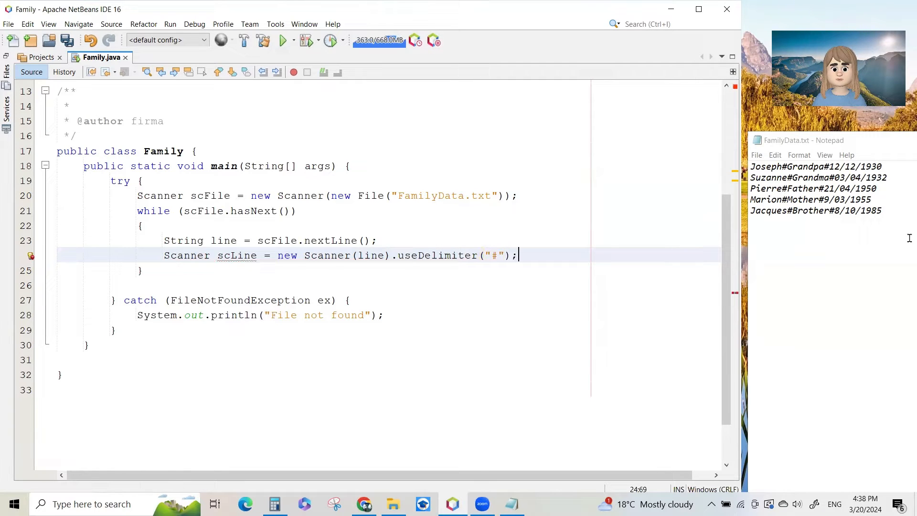
key("enter")
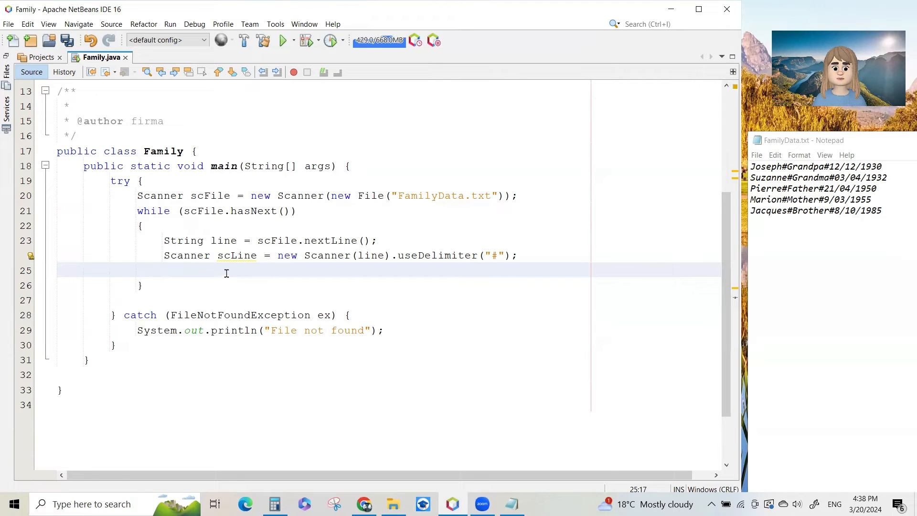
Declare String name and String relationship, each assigned scLine.next().
type("S")
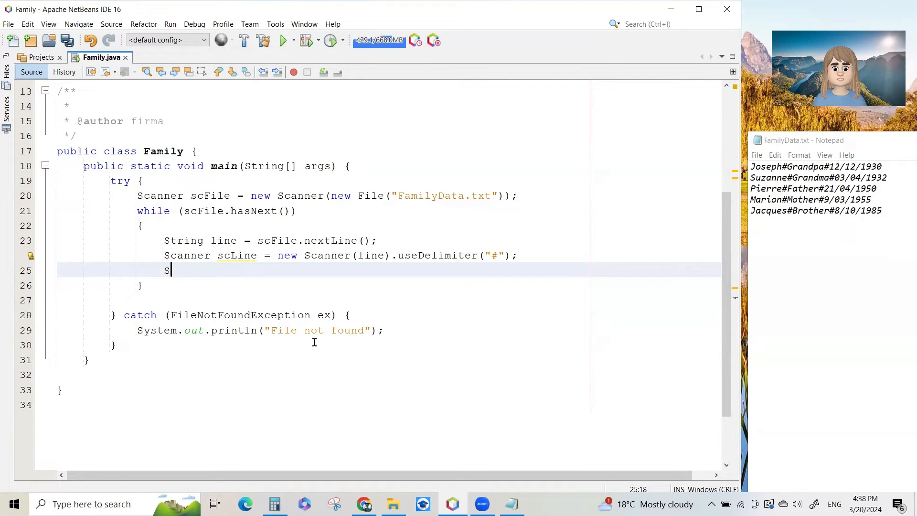
type("tring na")
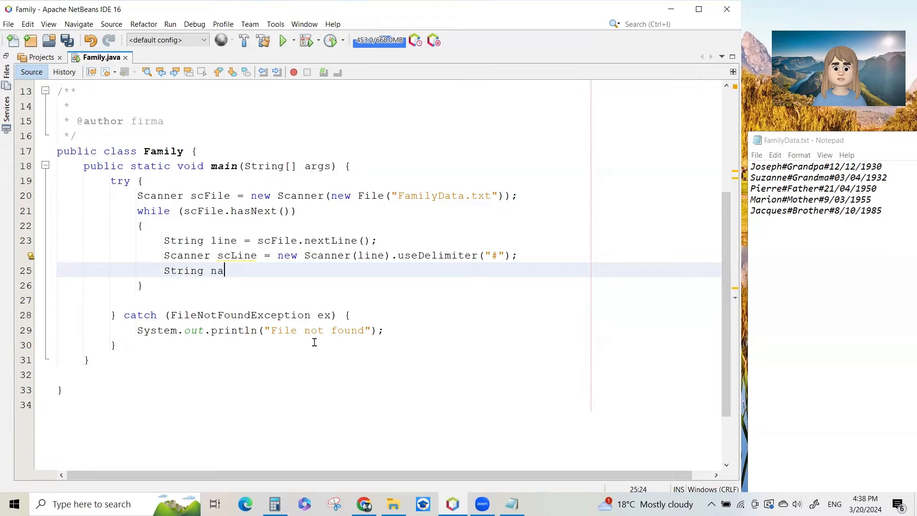
type("me = scLine.ne")
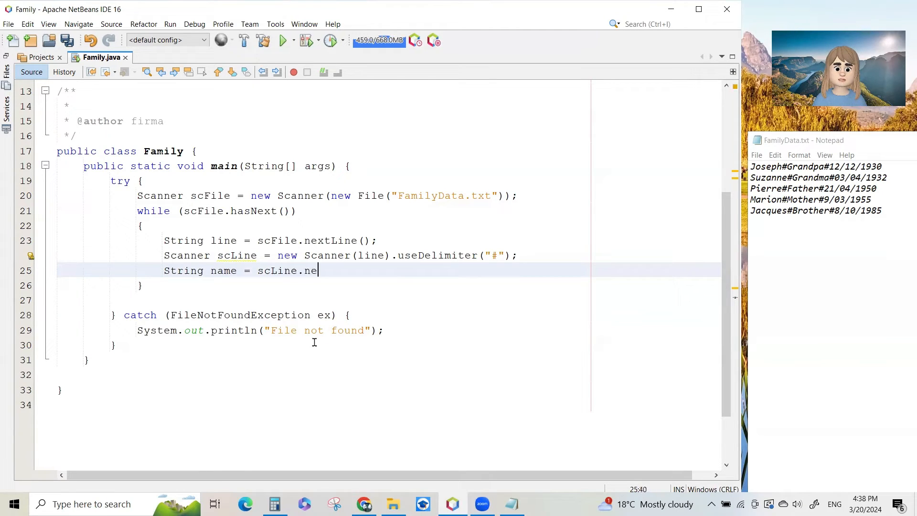
type("xt();")
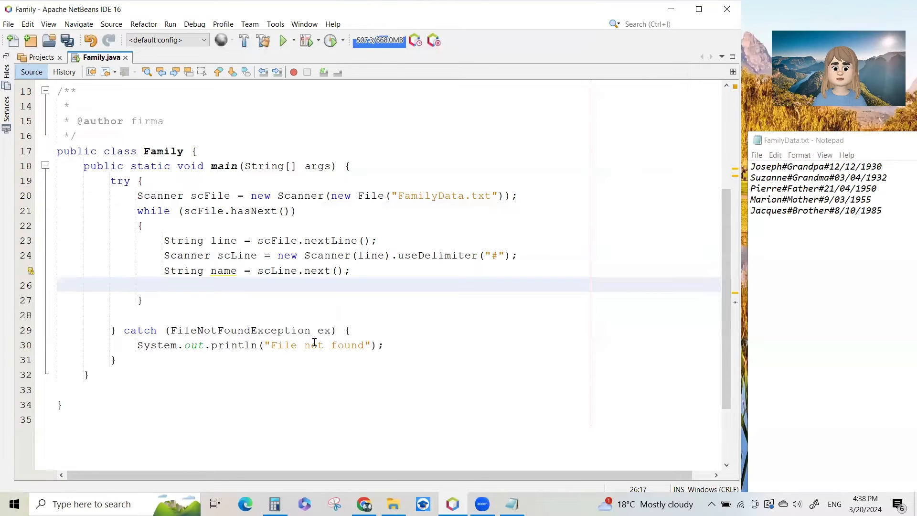
type("String")
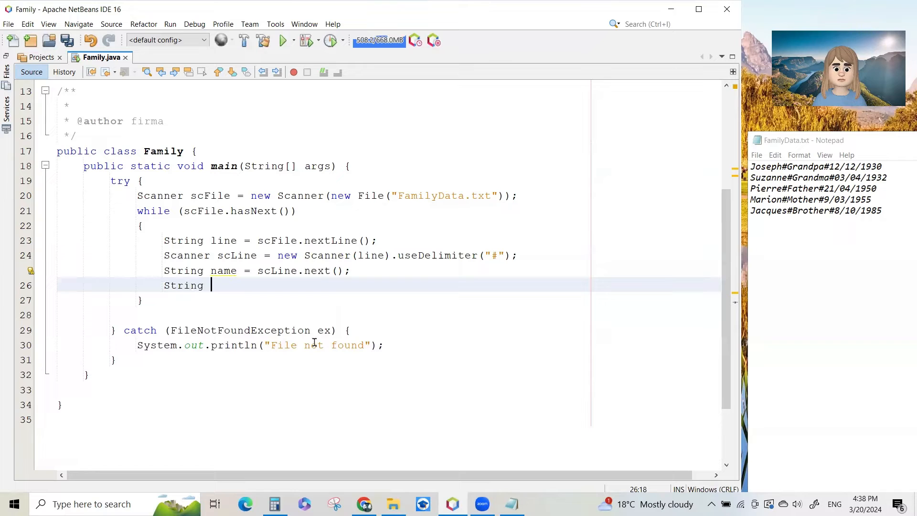
type("relatio")
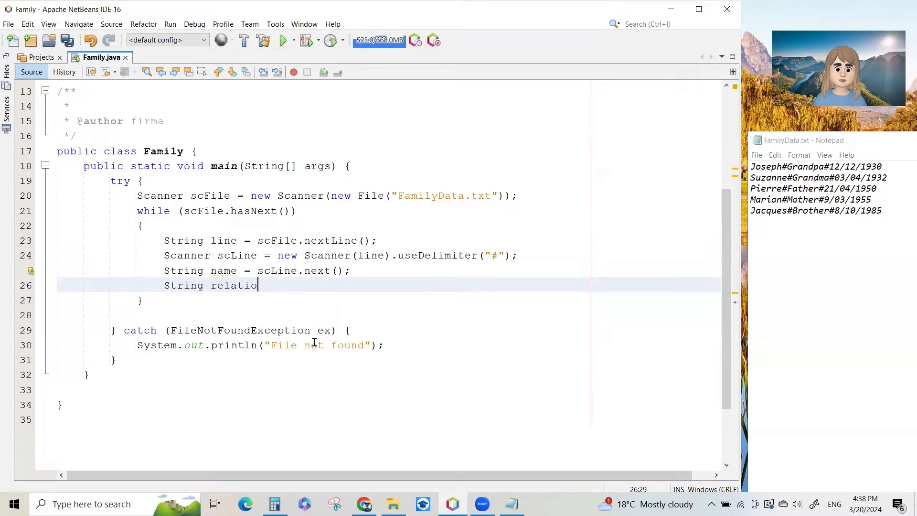
type("nship = s")
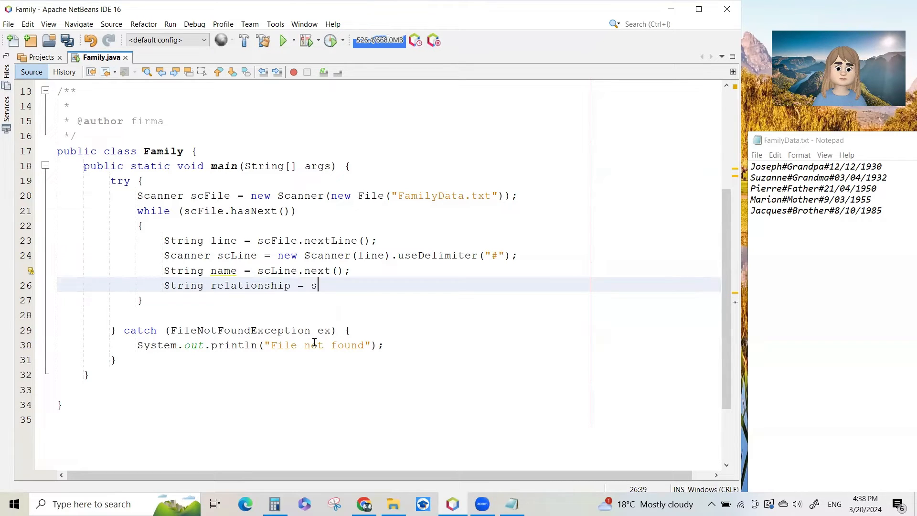
type("cLine.next();")
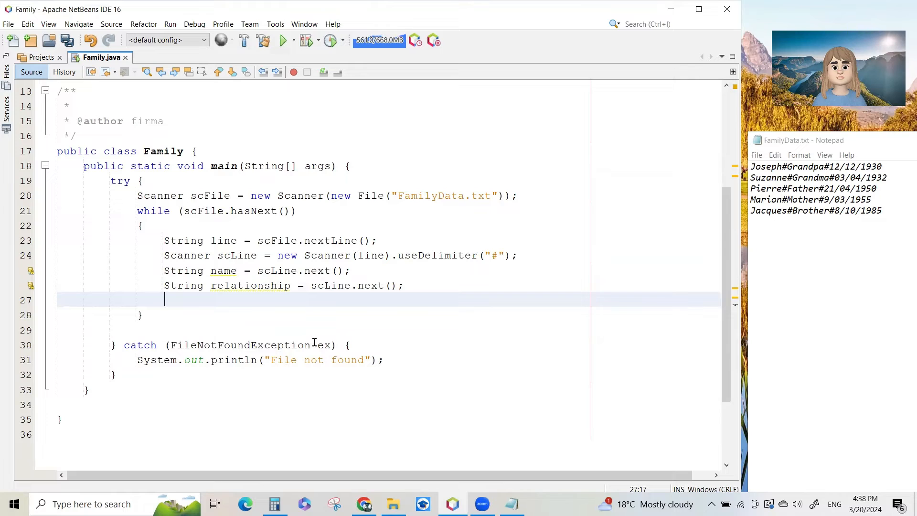
Declare String dob = scLine.next(); as the third field read from the line.
type("String d")
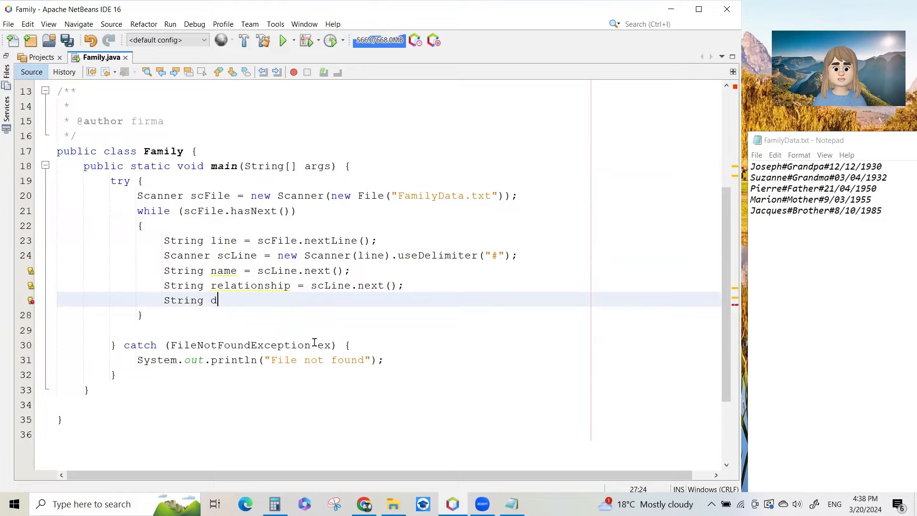
type("ob")
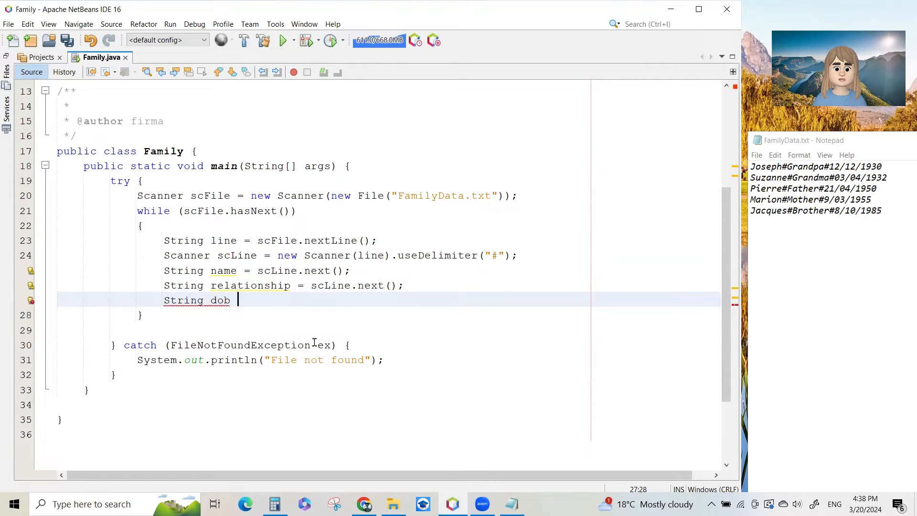
type("= sc")
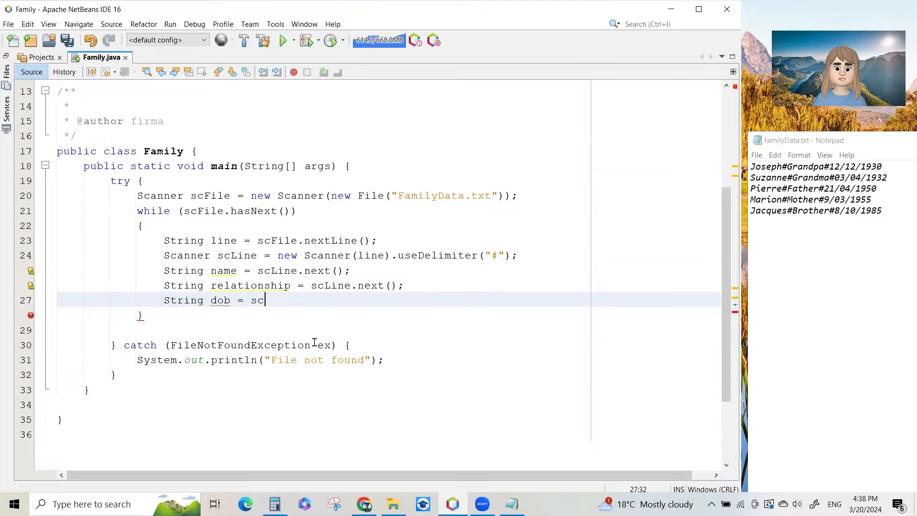
type("Line.ne")
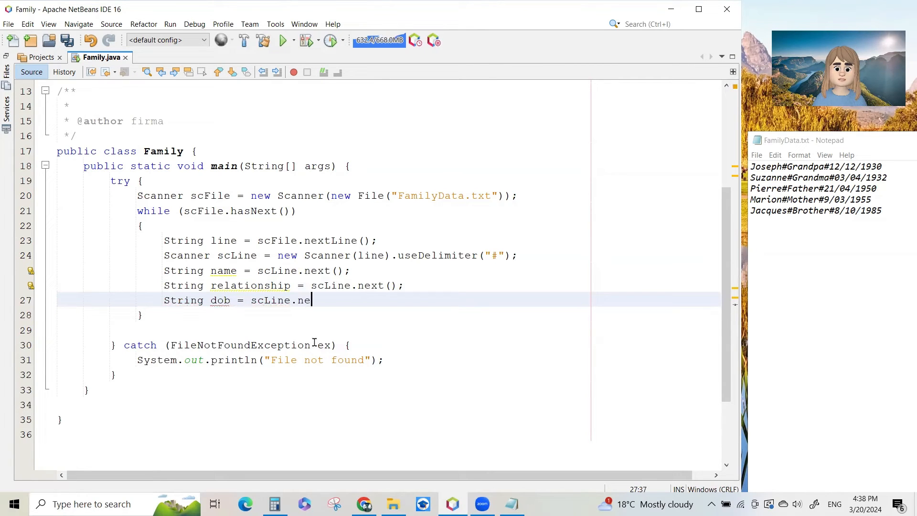
type("xt();")
type("System.out.println();")
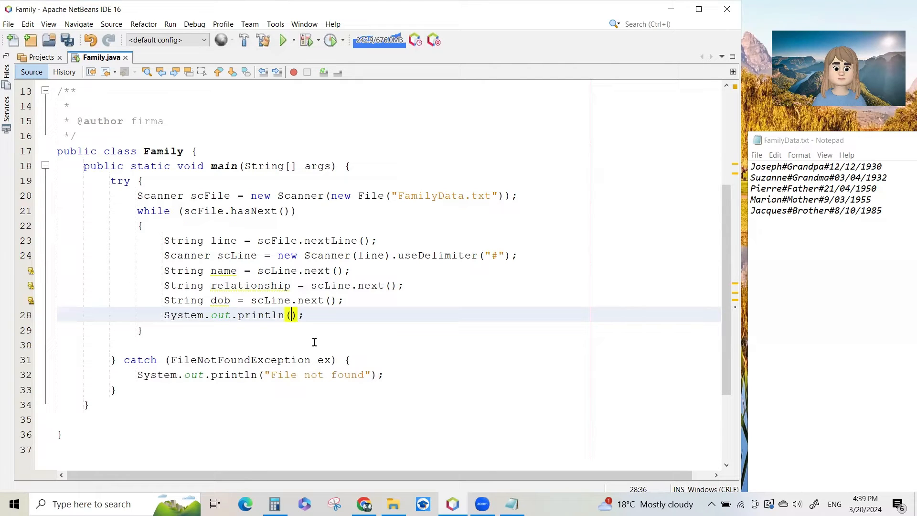
Print name, relationship and dob joined by "\t" tabs in one System.out.println statement.
type("name+\"\\t")
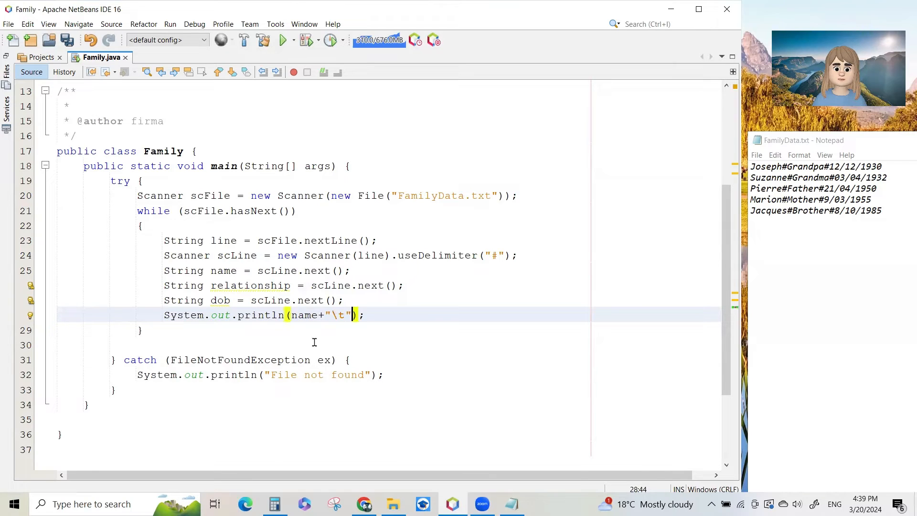
type("+")
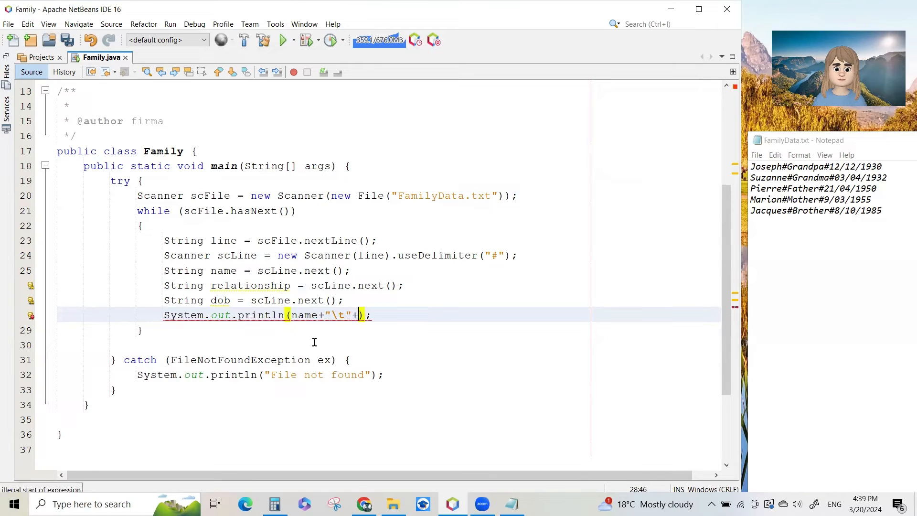
type("relations")
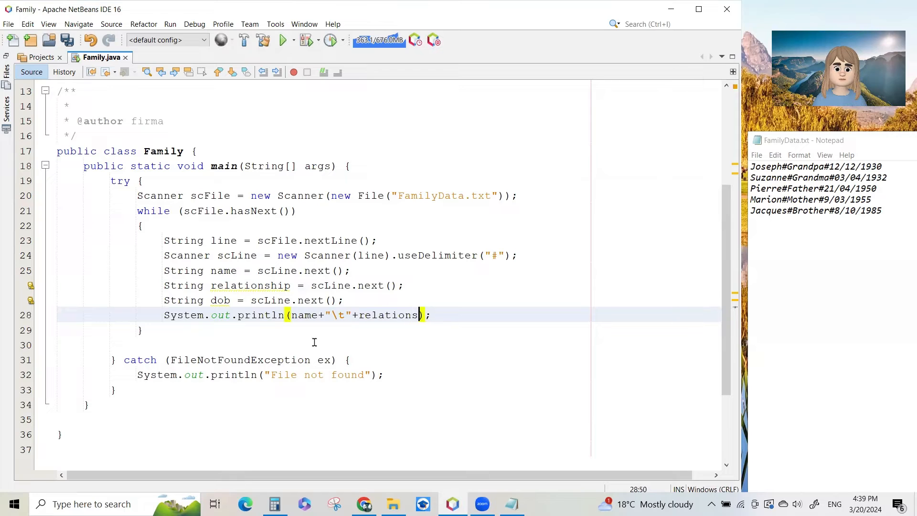
type("hip")
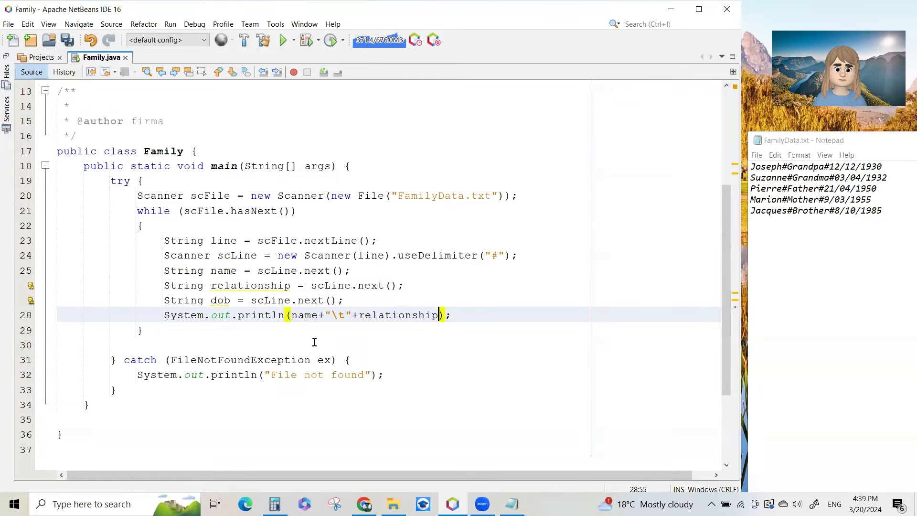
type("+\"\"")
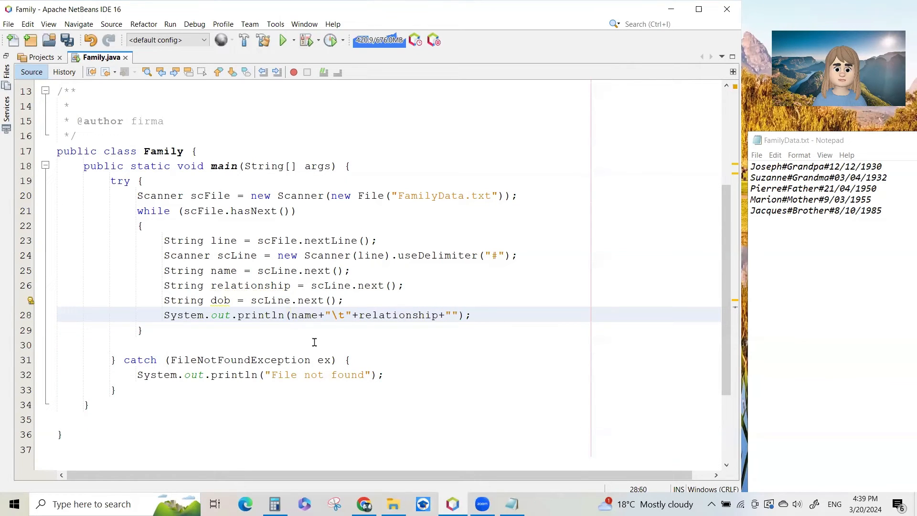
type("\"\\t\"+")
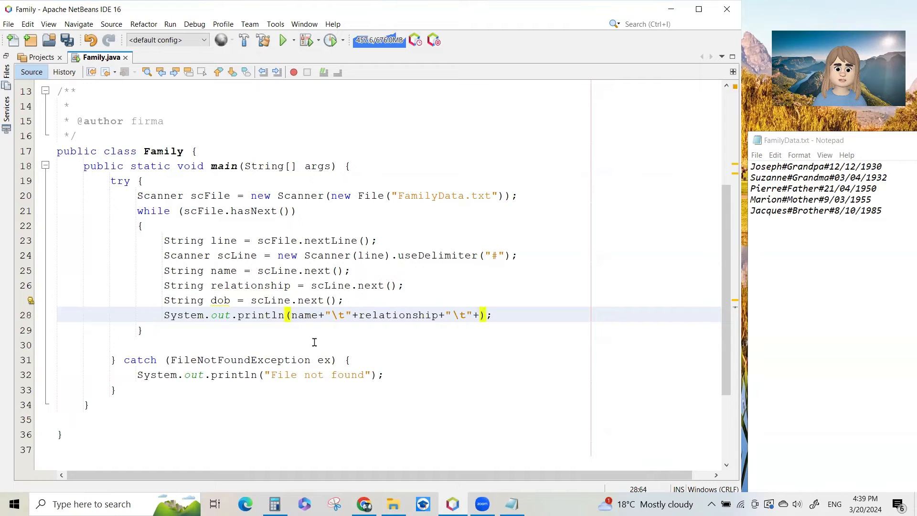
type("dob")
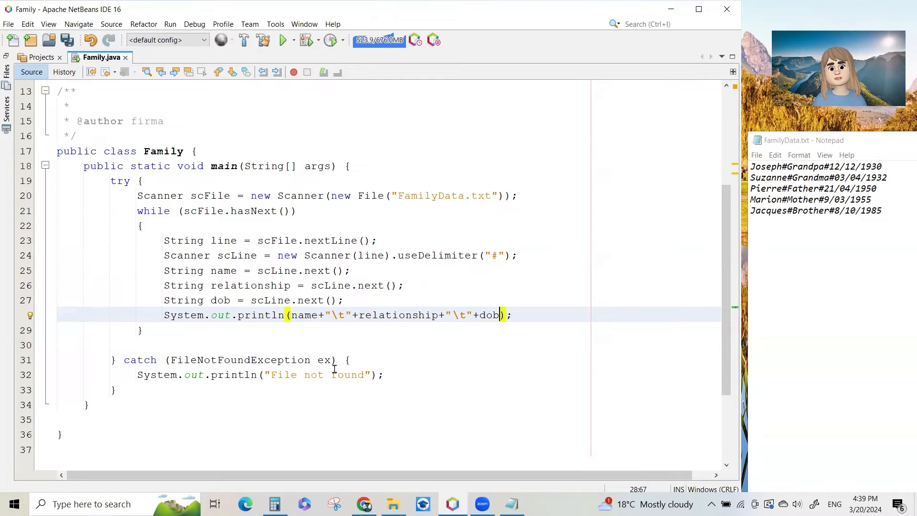
mouse_move(149, 225)
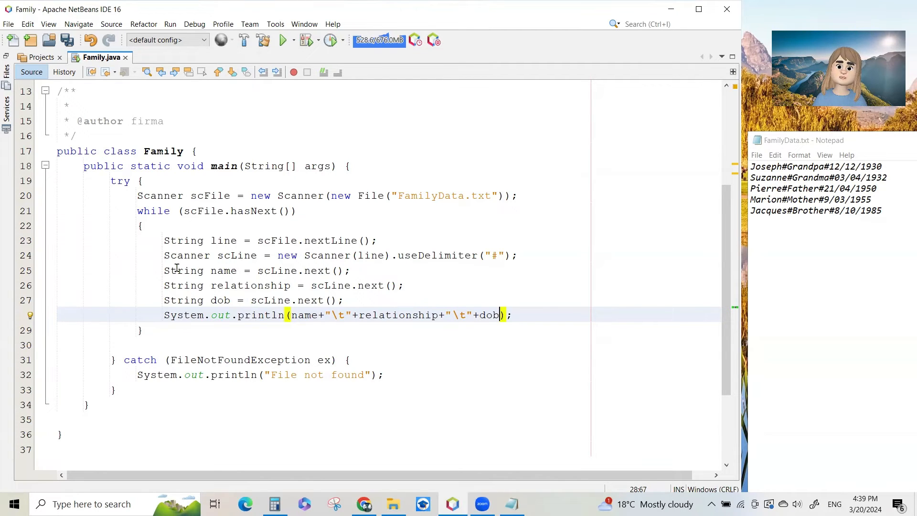
mouse_move(140, 329)
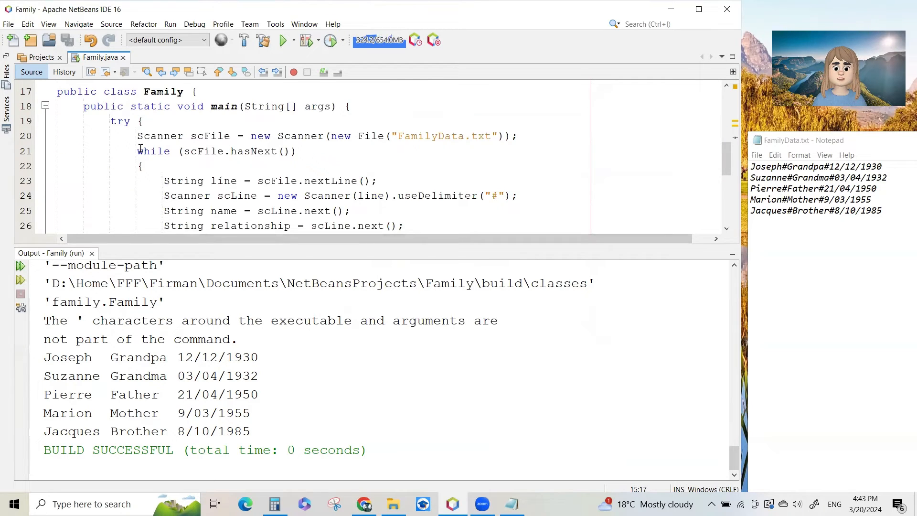
mouse_move(328, 185)
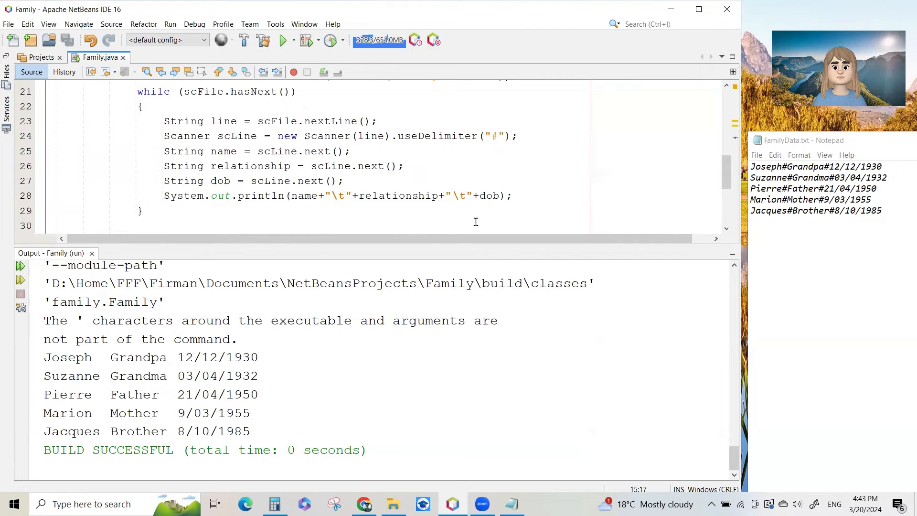
mouse_move(92, 253)
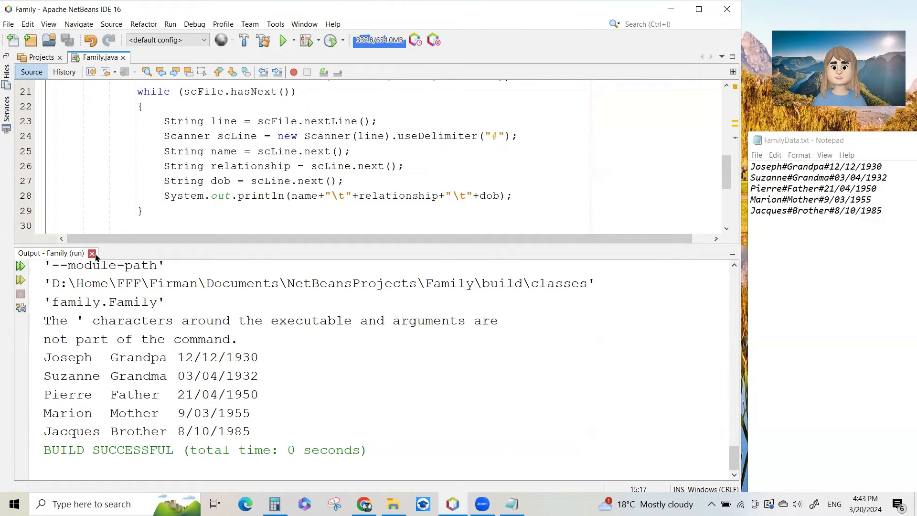
Close the Family run output and return to the finished Family.java source.
left_click(92, 252)
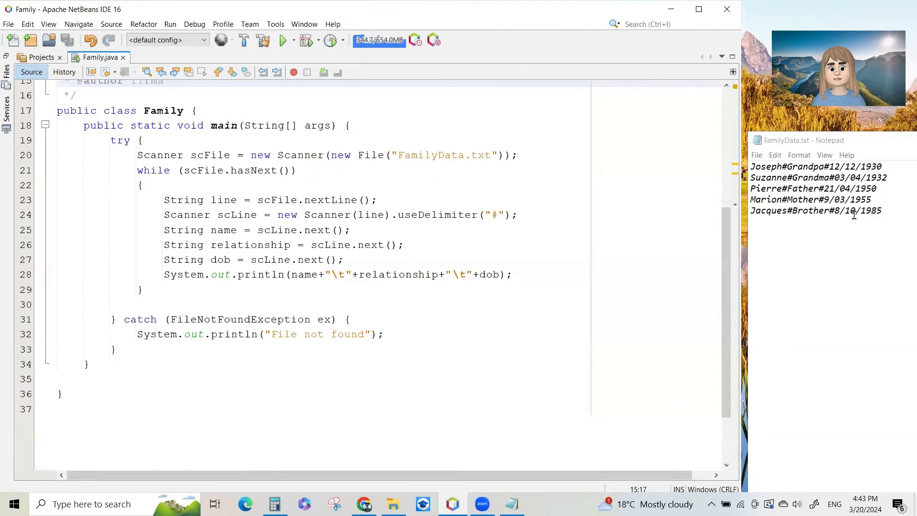
mouse_move(867, 238)
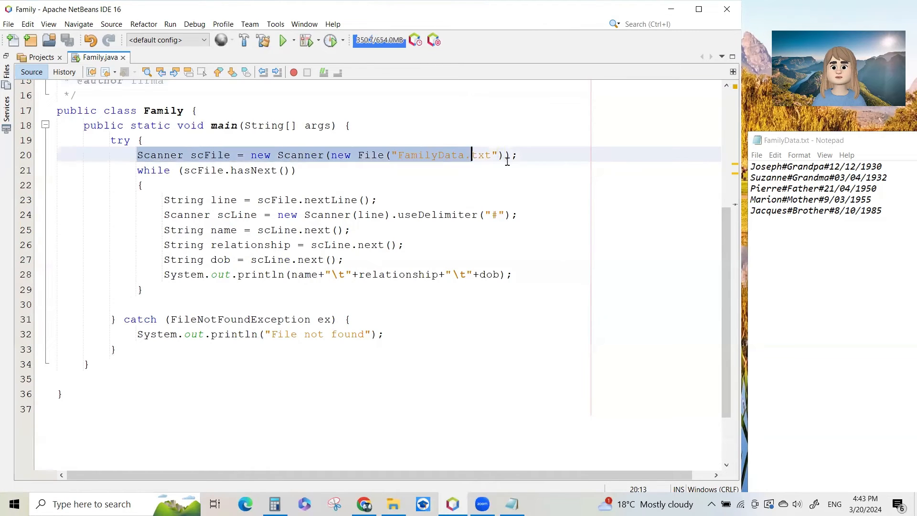
type(")")
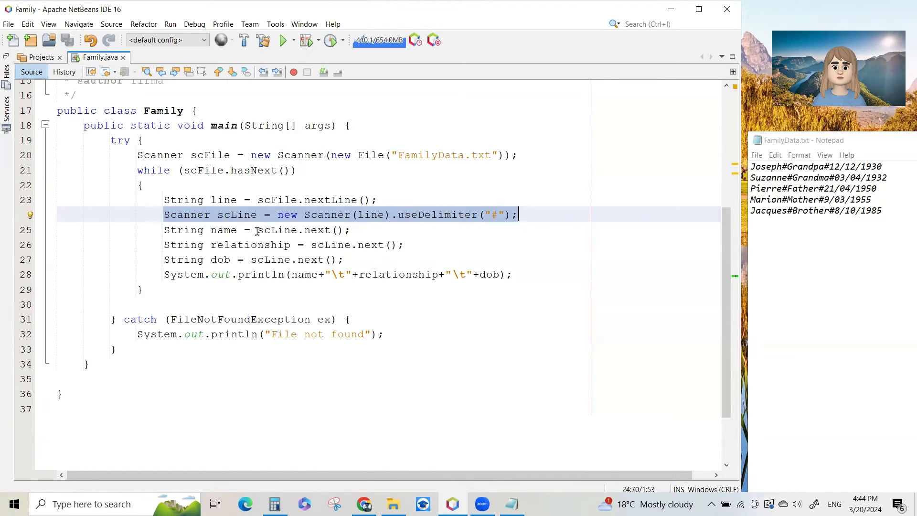
mouse_move(268, 221)
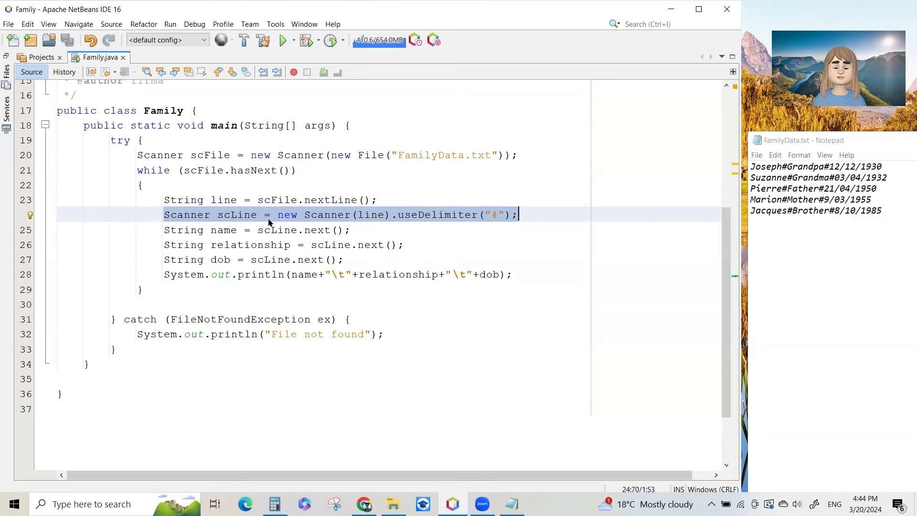